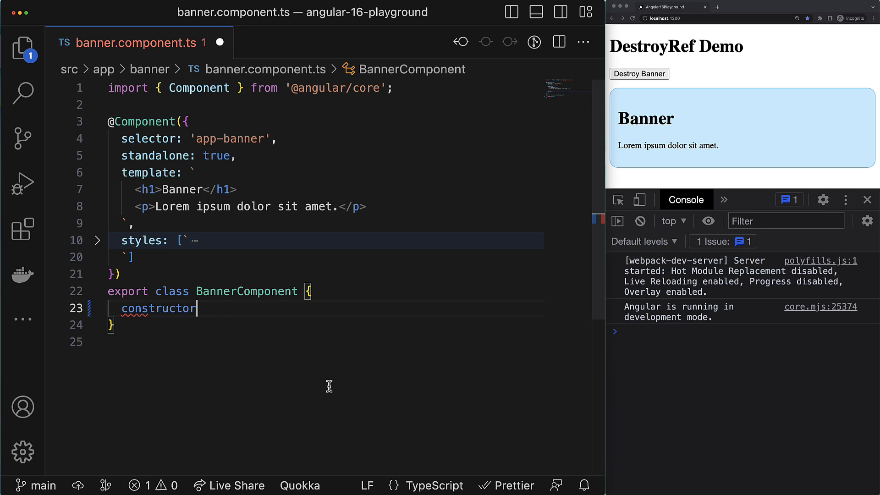
- Inject destroyRef: DestroyRef in the constructor and register onDestroy logging `Clean up logic...`
{"action": "type", "text": "(de"}
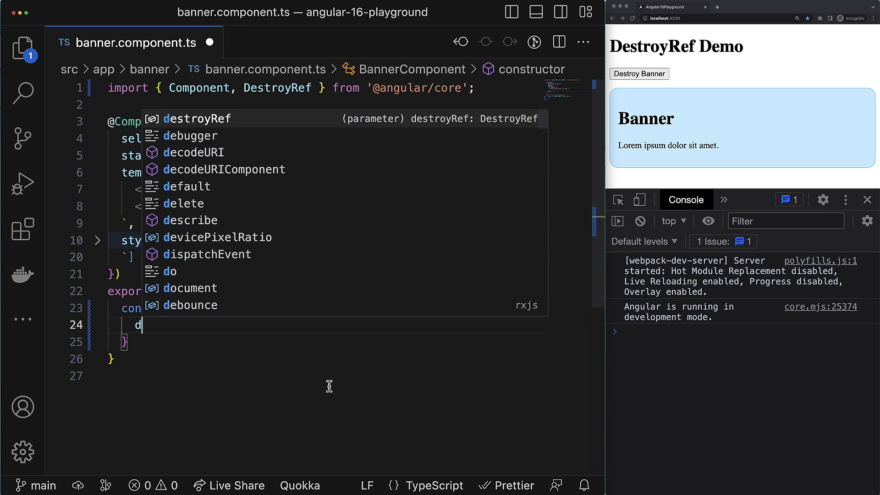
{"action": "type", "text": "estroyRef.onDestroy()"}
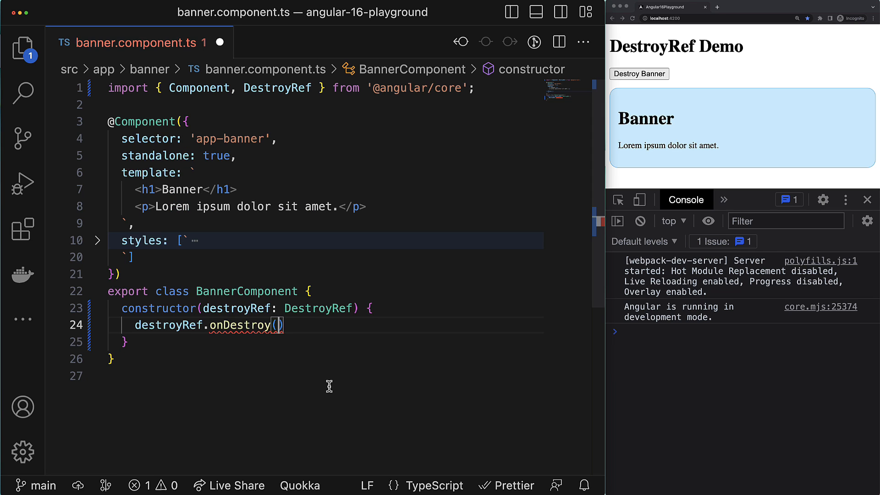
{"action": "type", "text": "() => console.log(`Clean up logic..."}
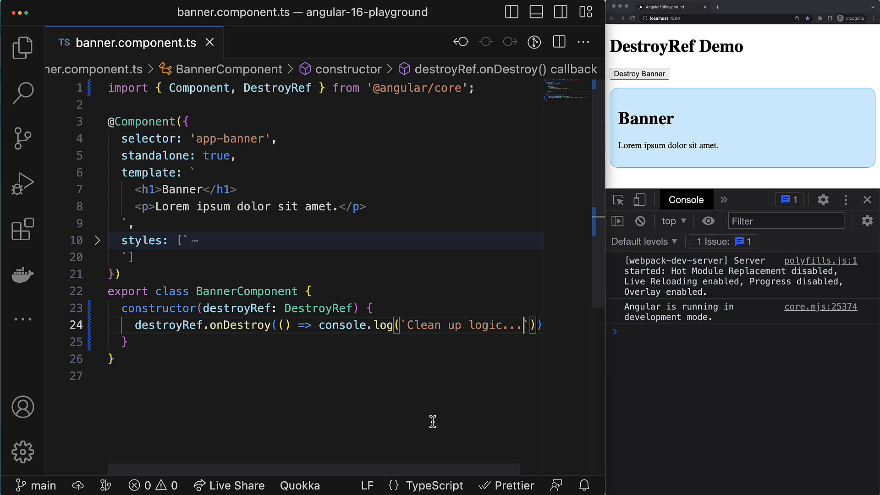
{"action": "left_click", "coordinate": [639, 73]}
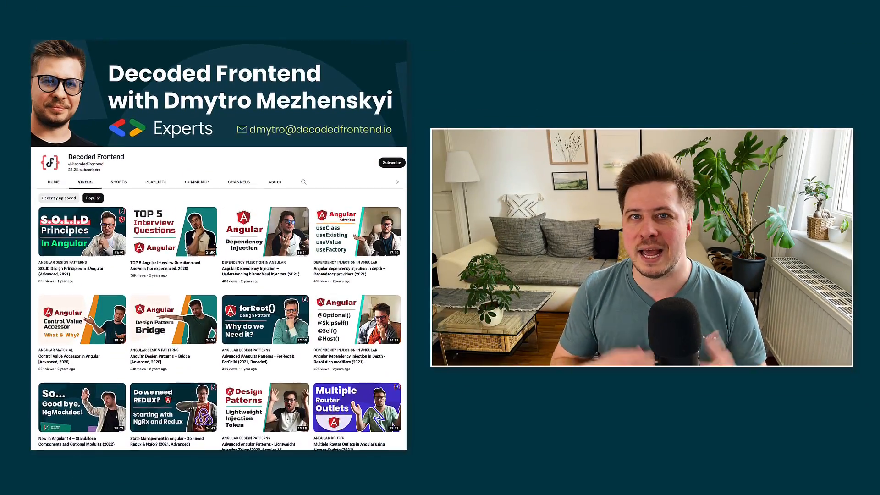
{"action": "scroll", "scroll_direction": "down", "scroll_amount": 3}
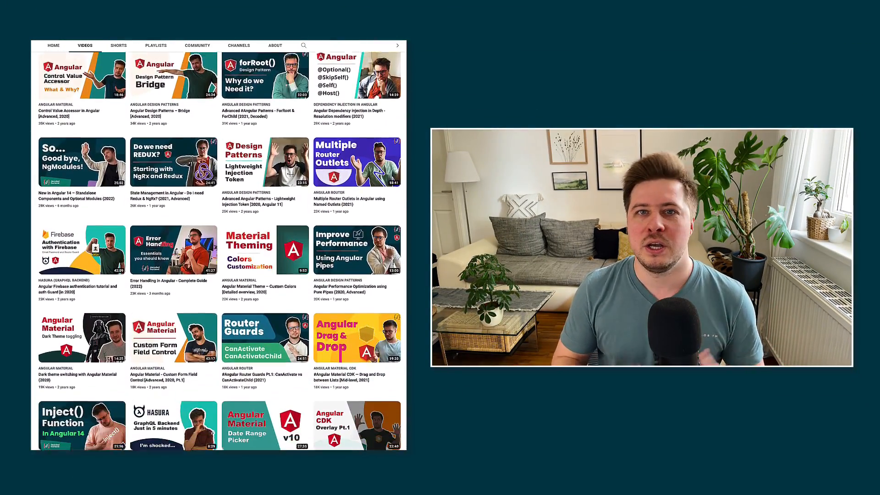
{"action": "scroll", "scroll_direction": "down", "scroll_amount": 3}
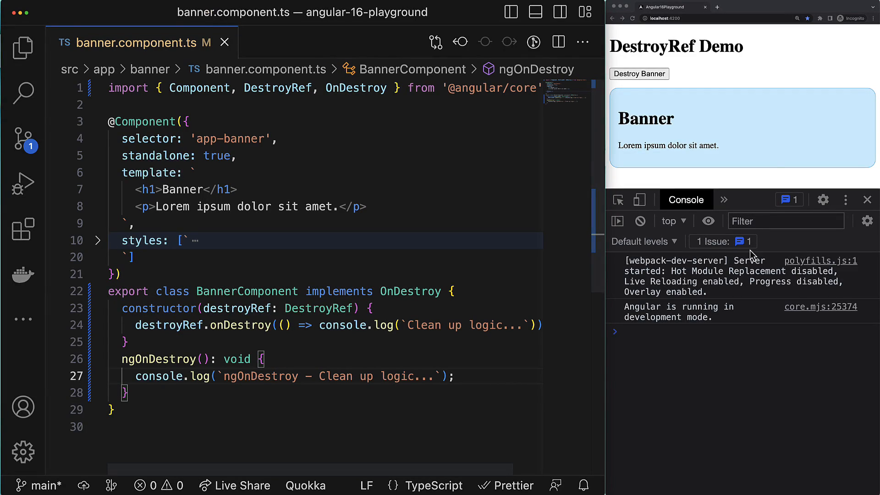
- Destroy the banner in Chrome to confirm both clean-up messages are logged
{"action": "left_click", "coordinate": [639, 73]}
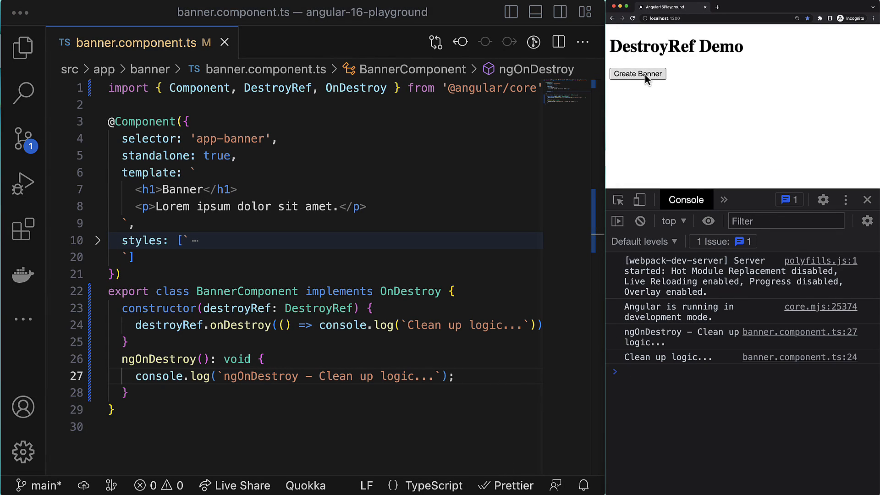
{"action": "mouse_move", "coordinate": [662, 349]}
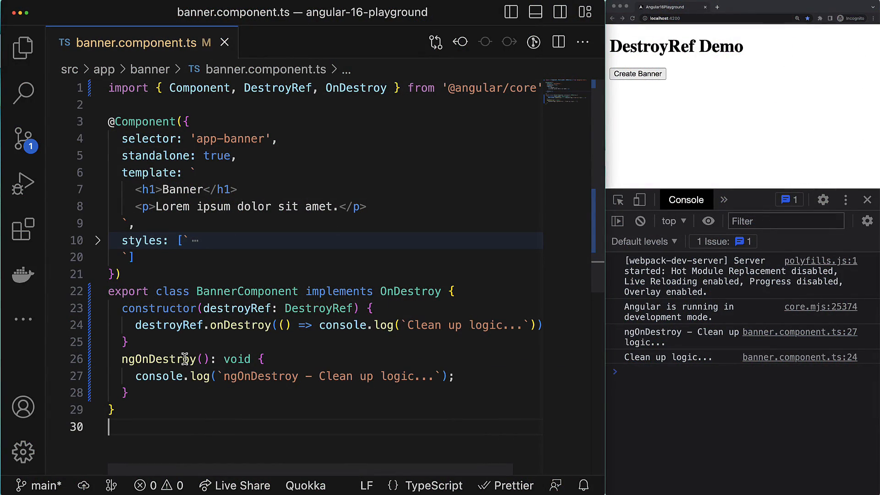
{"action": "double_click", "coordinate": [172, 291]}
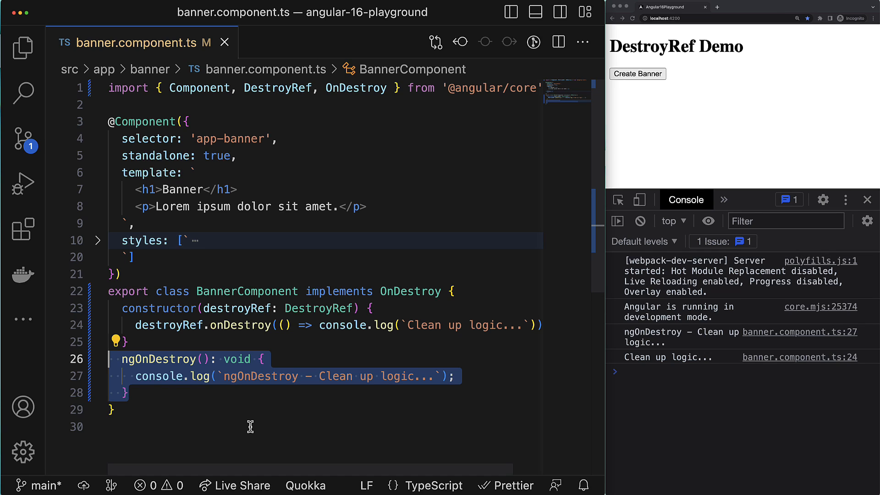
{"action": "left_click", "coordinate": [201, 308]}
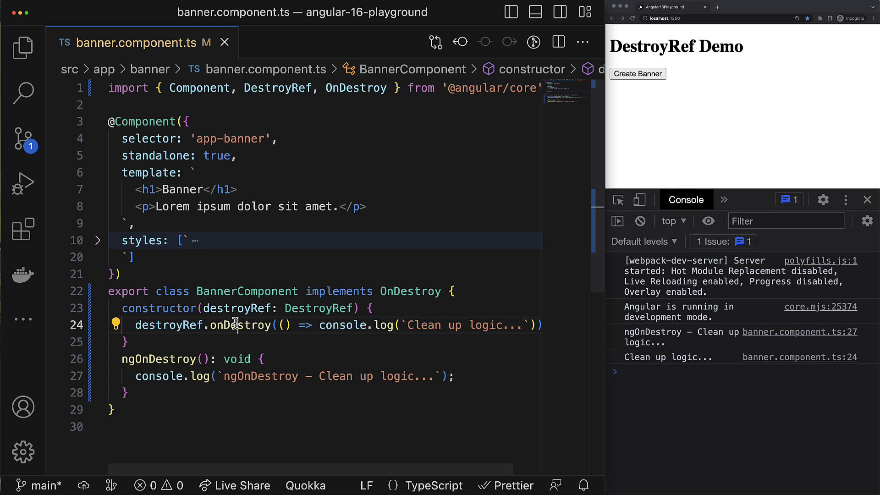
{"action": "double_click", "coordinate": [239, 324]}
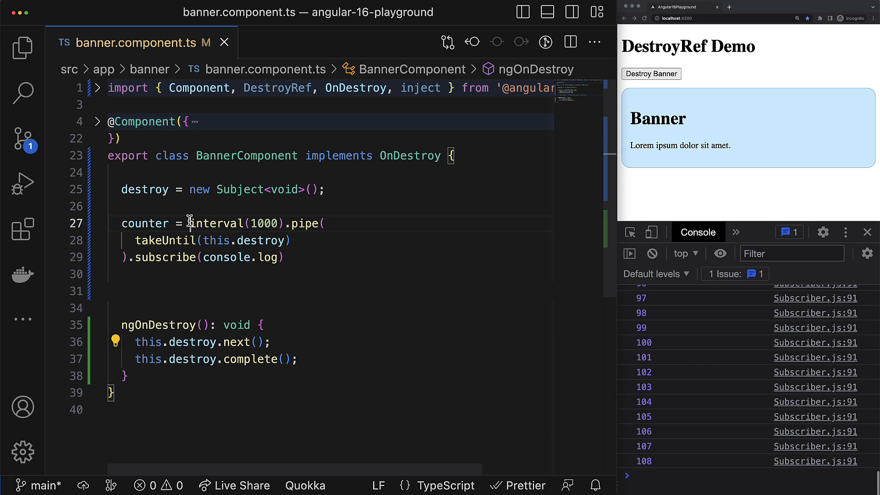
- Highlight the interval subscription chain, then destroy the banner so the counter halts at 111
{"action": "left_click_drag", "start_coordinate": [190, 223], "coordinate": [284, 257]}
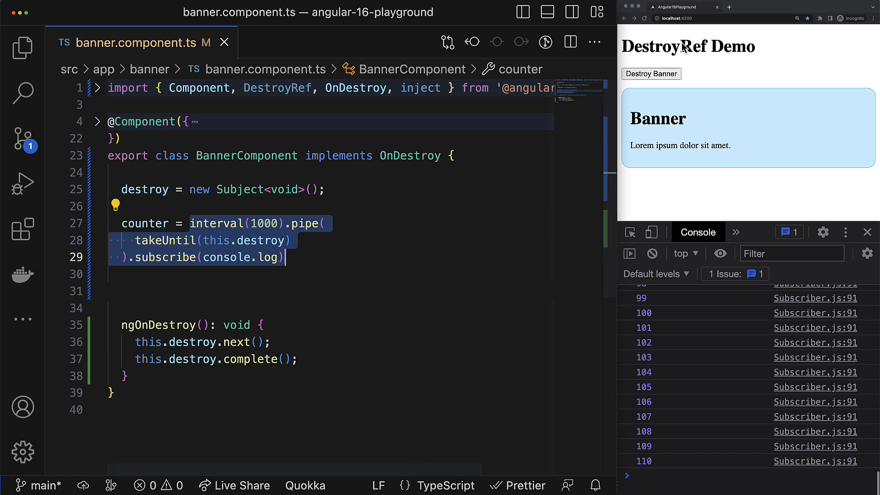
{"action": "left_click", "coordinate": [651, 73]}
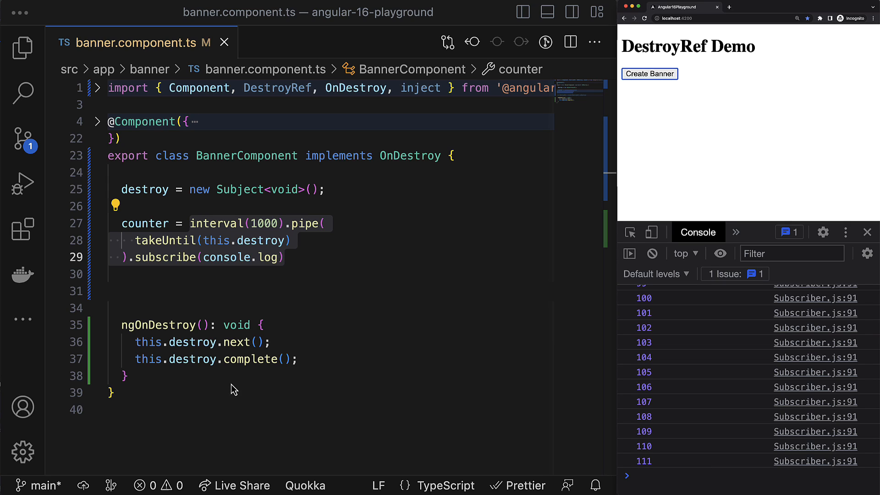
{"action": "mouse_move", "coordinate": [180, 386]}
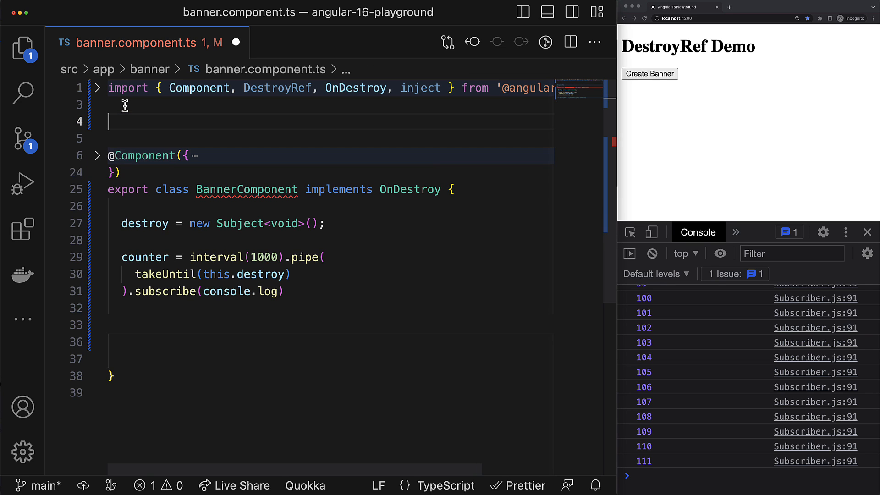
- Create class BaseComponent with the destroy Subject and make BannerComponent extend it
{"action": "type", "text": "class BaseComponent {"}
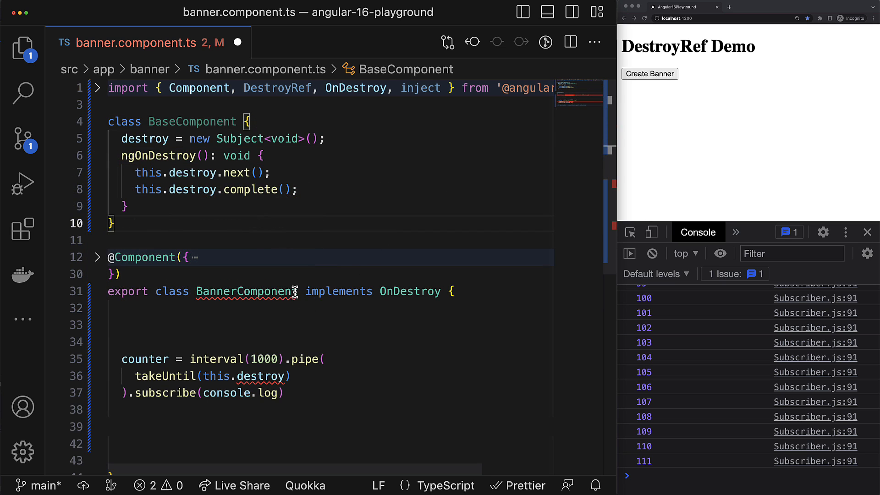
{"action": "type", "text": "extends BaseComponent"}
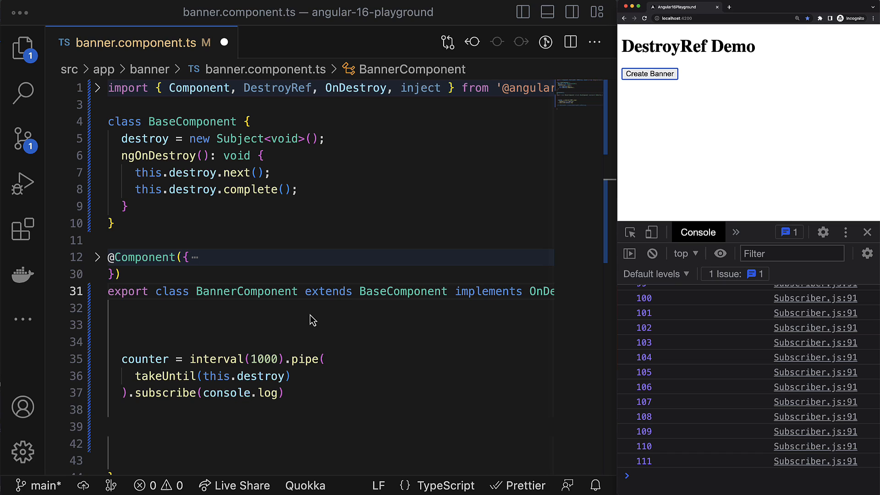
{"action": "mouse_move", "coordinate": [299, 320]}
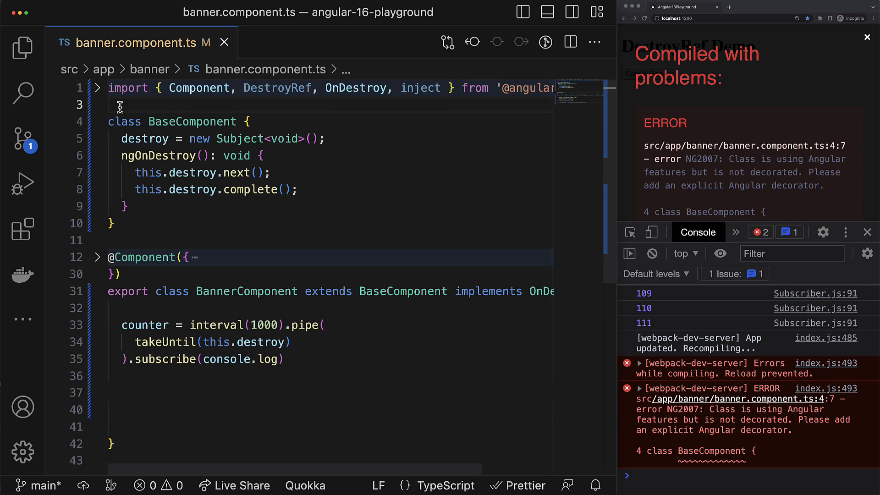
{"action": "type", "text": "@Directive("}
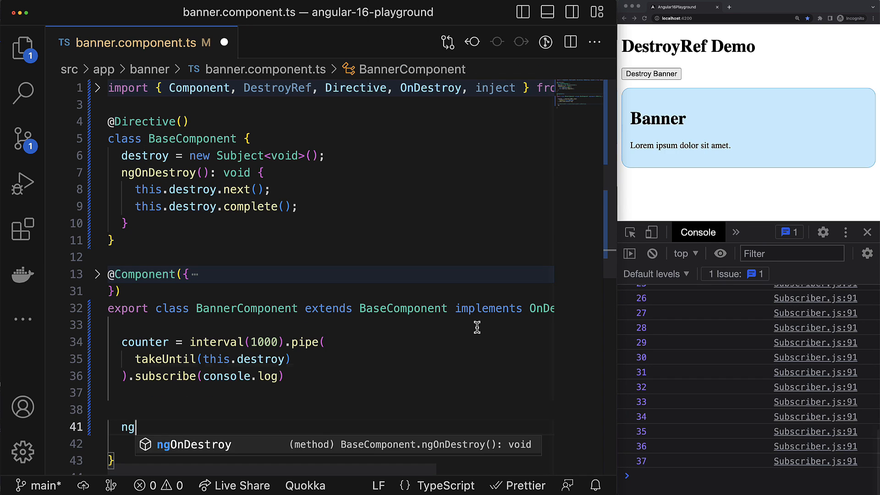
{"action": "key", "text": "Tab"}
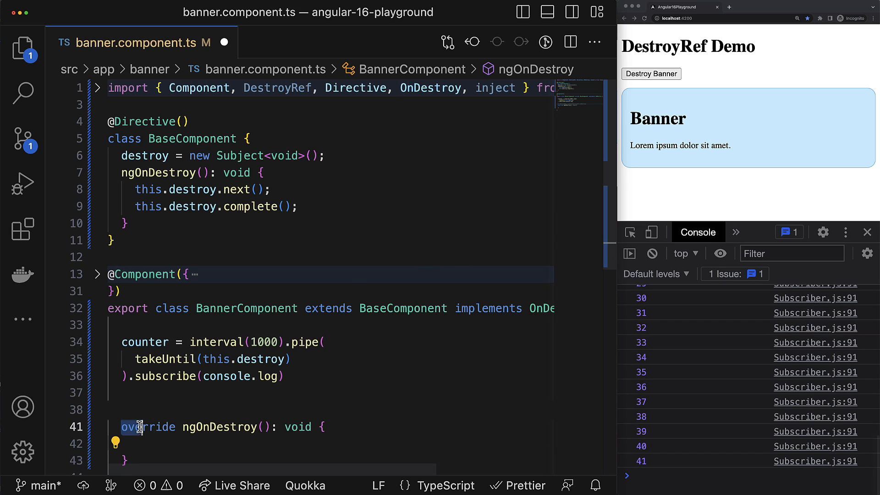
{"action": "double_click", "coordinate": [148, 426]}
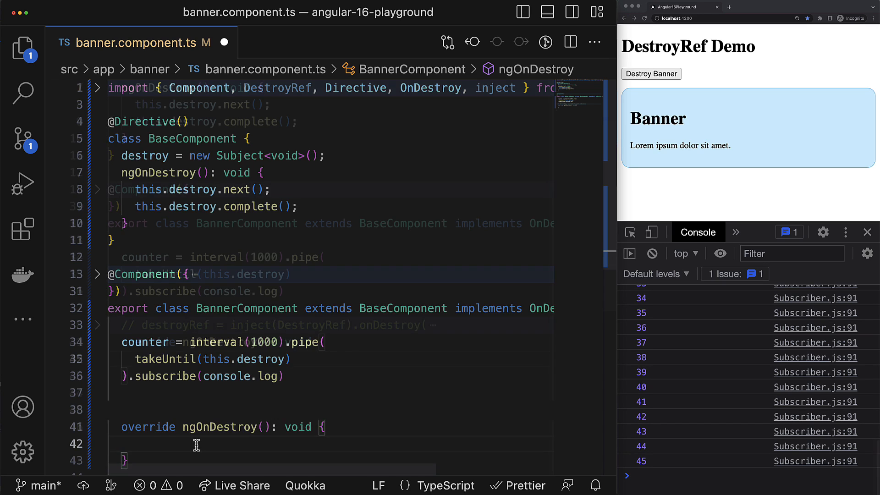
{"action": "type", "text": "super.ngOnDestroy()"}
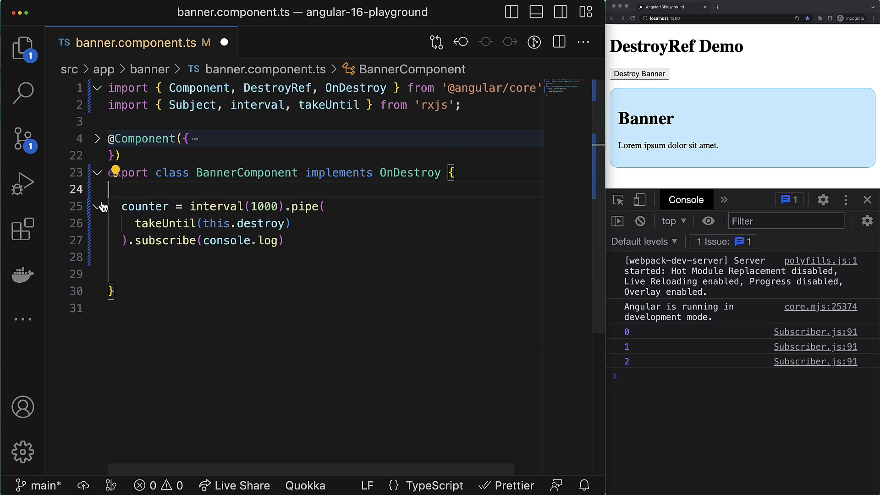
- Write a destroyNotifier() function completing a Subject via inject(DestroyRef).onDestroy and returning it
{"action": "type", "text": "function destroyNotifier() {"}
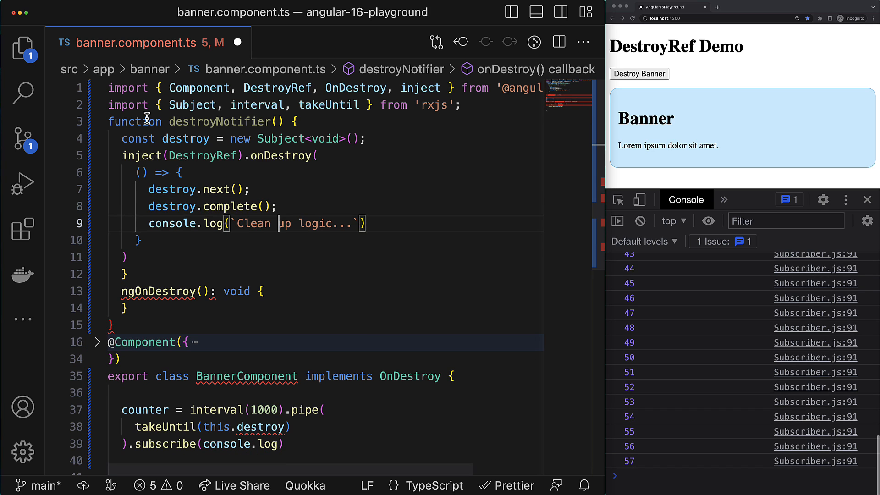
{"action": "type", "text": "retu"}
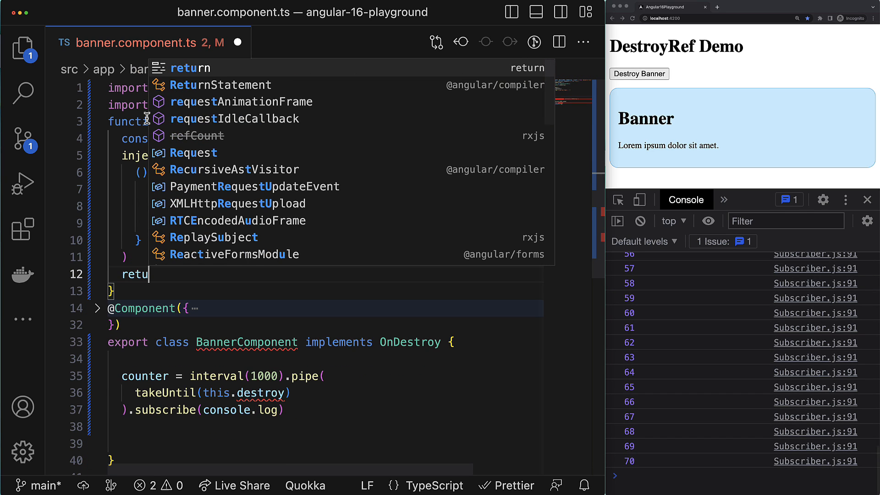
{"action": "type", "text": "destroy;"}
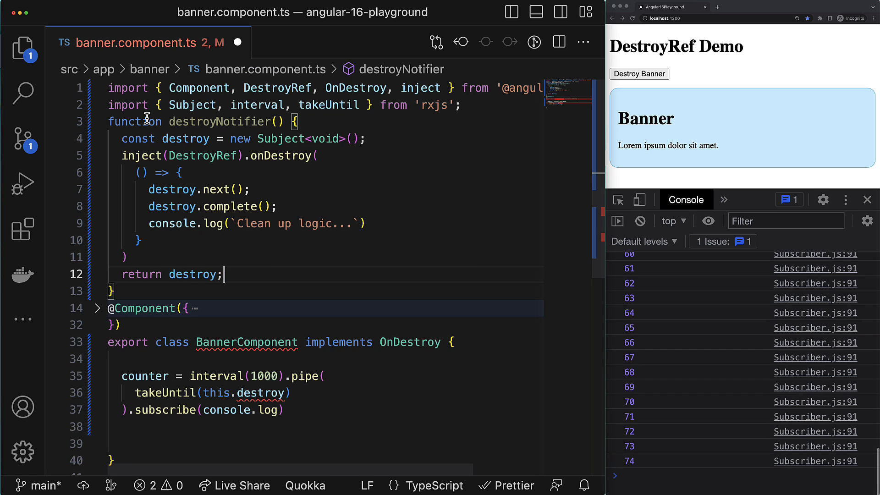
- Set BannerComponent's destroy field to destroyNotifier()
{"action": "type", "text": "destroy"}
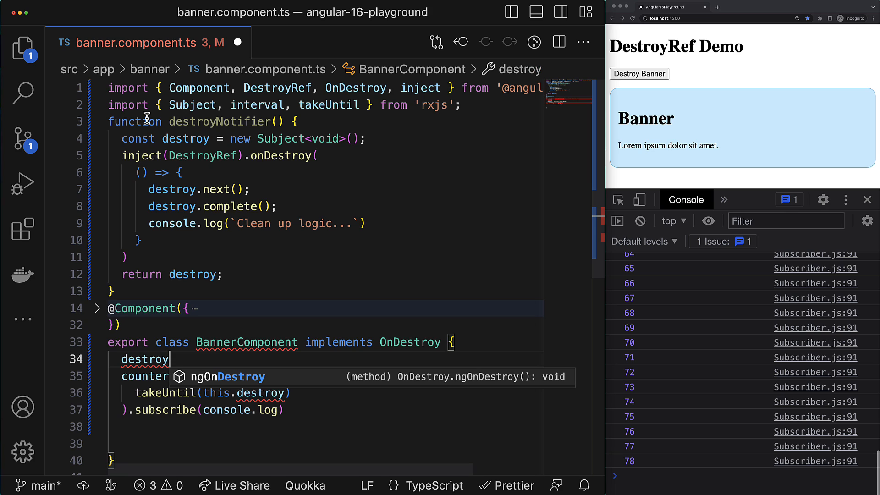
{"action": "type", "text": "="}
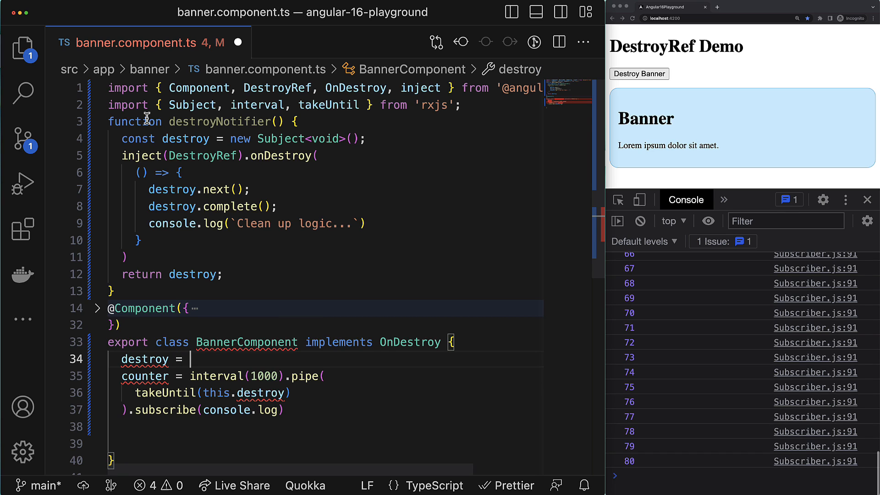
{"action": "type", "text": "destroyNotifier();"}
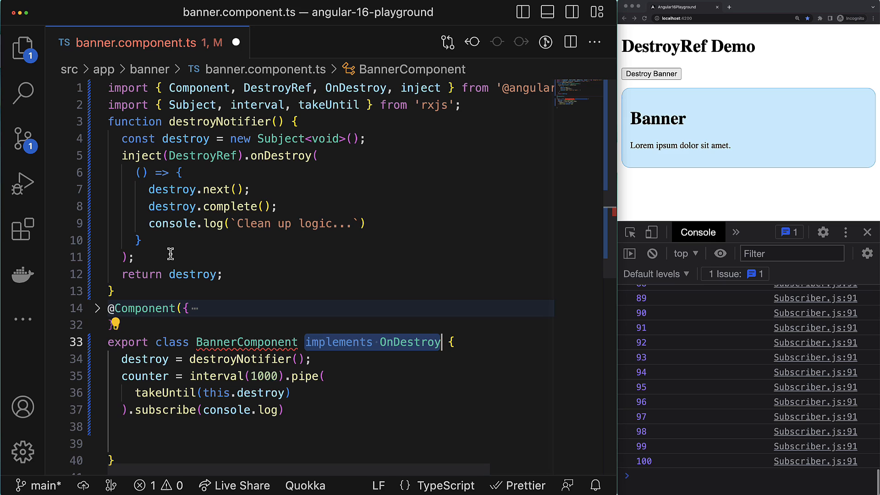
- Remove 'implements OnDestroy' and destroy the banner to verify the clean-up message logs
{"action": "key", "text": "Backspace"}
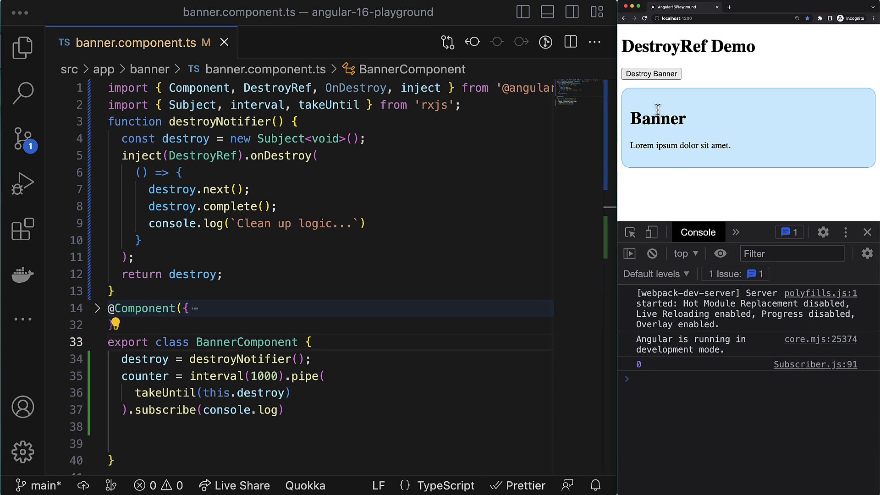
{"action": "left_click", "coordinate": [651, 73]}
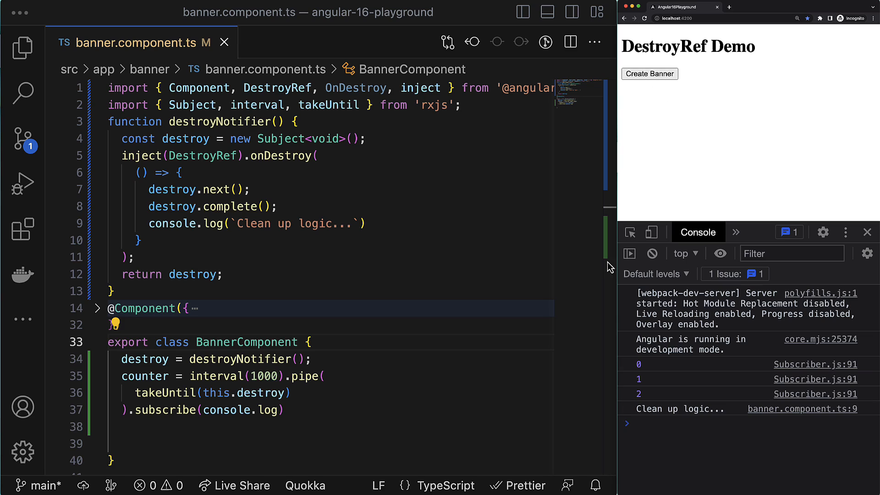
{"action": "mouse_move", "coordinate": [343, 326]}
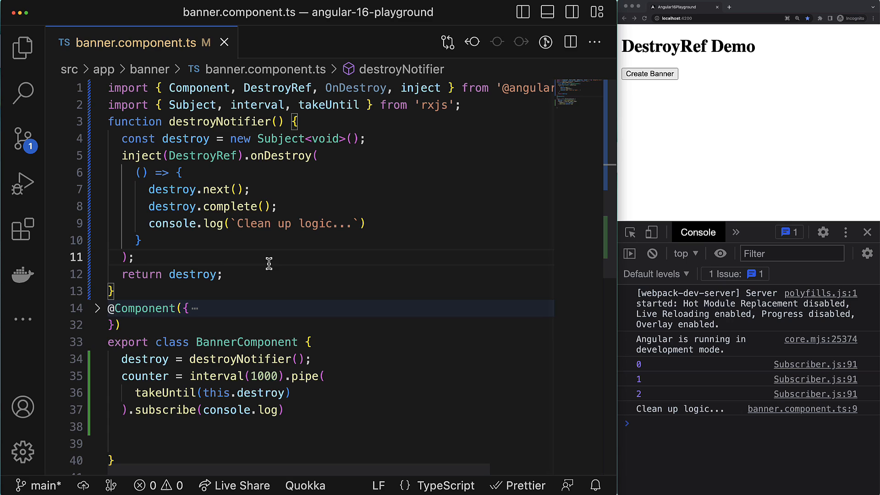
- Store onDestroy's return as unregisterFn and call it inside a 3000 ms setTimeout
{"action": "left_click", "coordinate": [135, 257]}
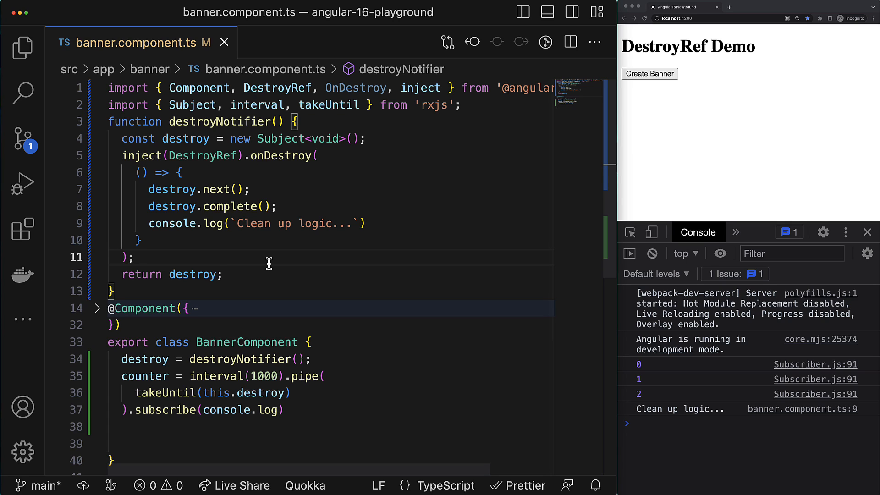
{"action": "left_click", "coordinate": [133, 257]}
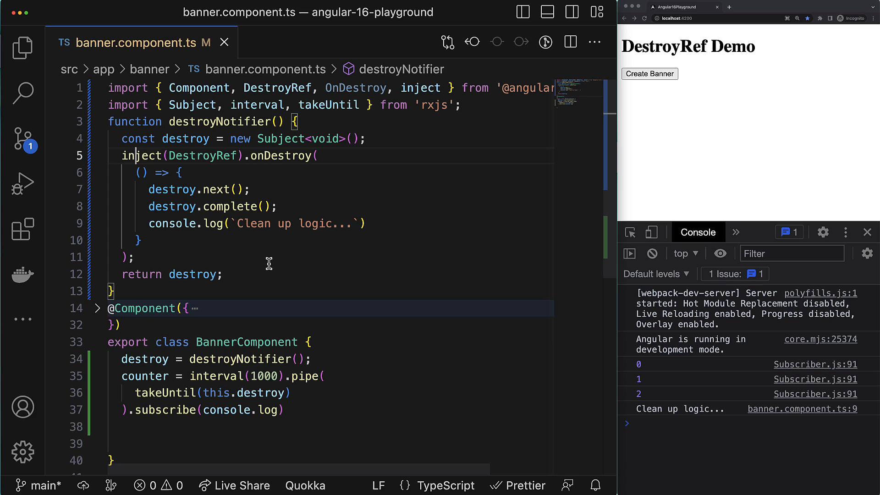
{"action": "type", "text": "const unregisterFn ="}
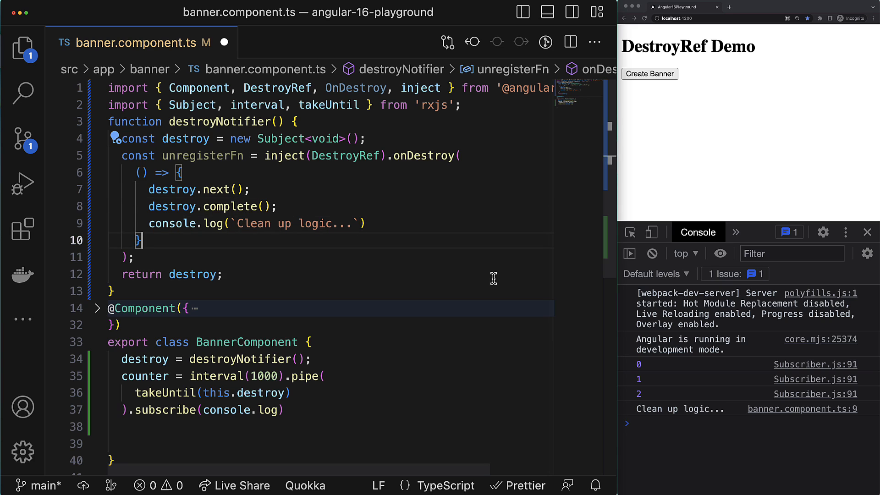
{"action": "type", "text": "setTimeout(() => {"}
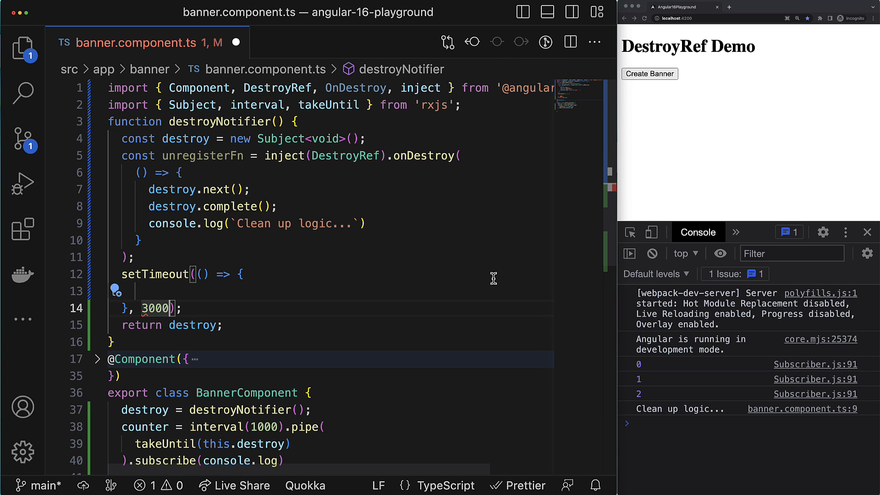
{"action": "type", "text": "unregisterFn()"}
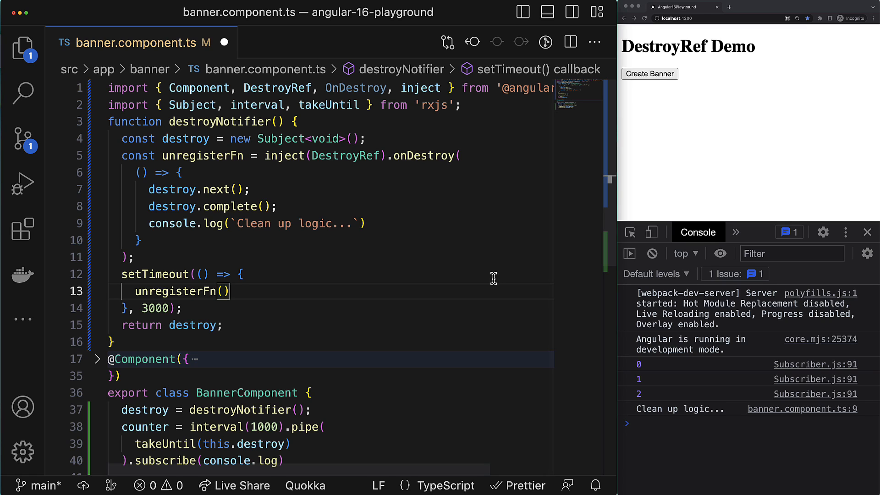
- Test destroying the banner before and after the unregister delay, then select the destroy field's initializer to rewrite it
{"action": "left_click", "coordinate": [649, 73]}
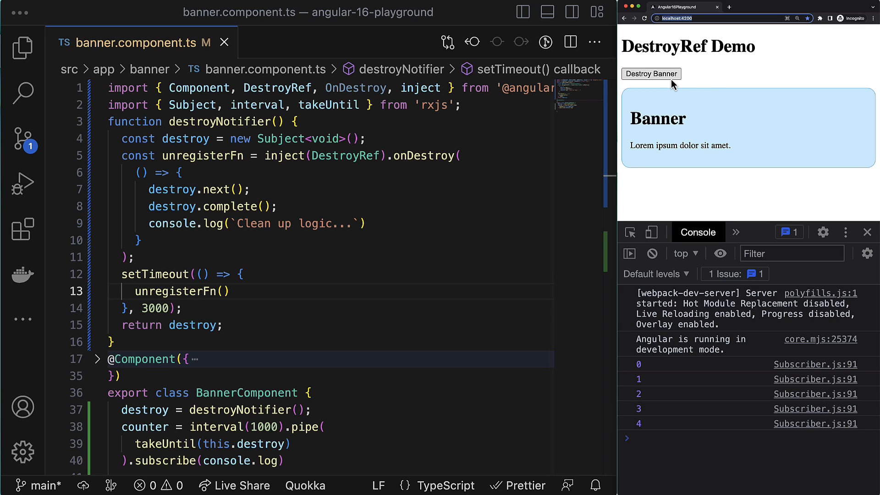
{"action": "left_click", "coordinate": [651, 73]}
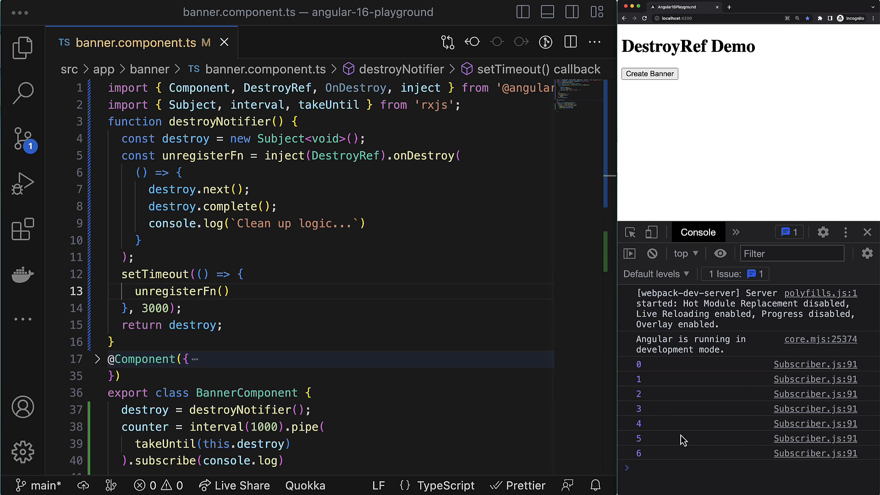
{"action": "left_click", "coordinate": [649, 73]}
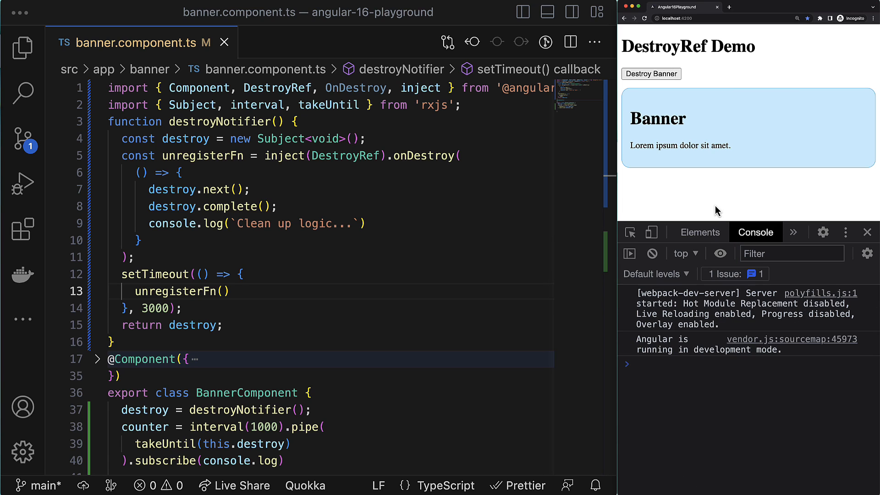
{"action": "left_click", "coordinate": [651, 73]}
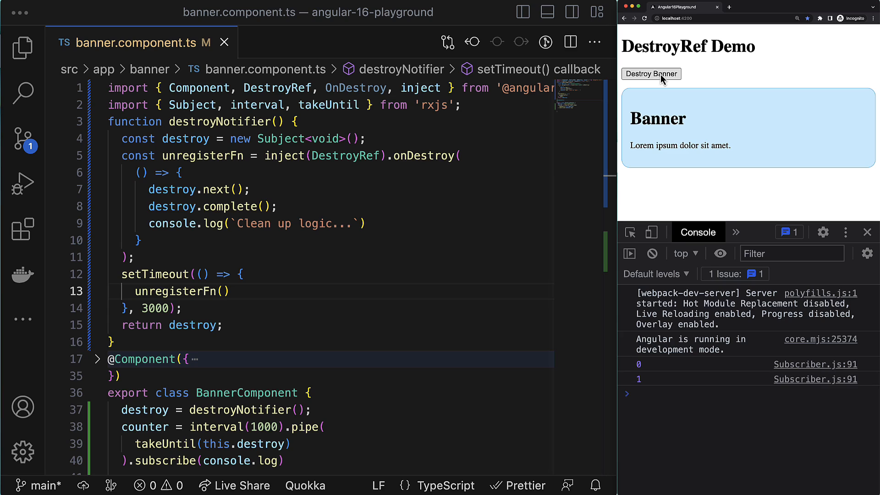
{"action": "left_click", "coordinate": [651, 73]}
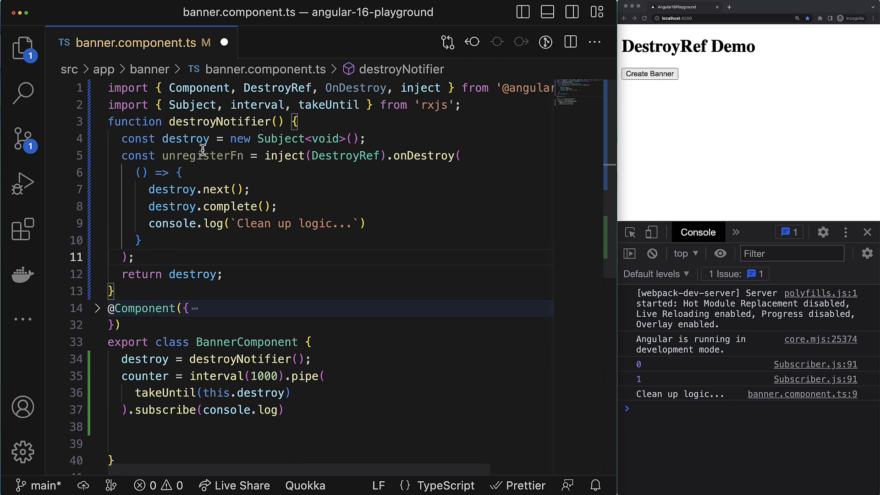
{"action": "left_click", "coordinate": [649, 73]}
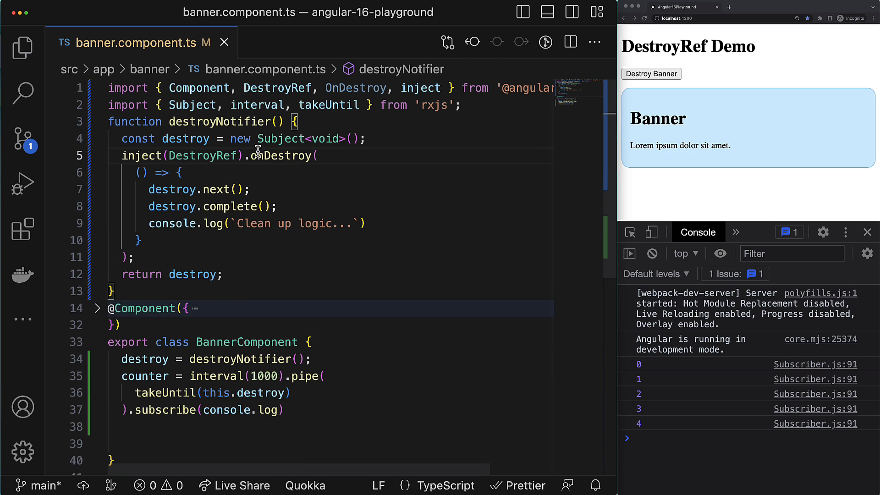
{"action": "double_click", "coordinate": [219, 122]}
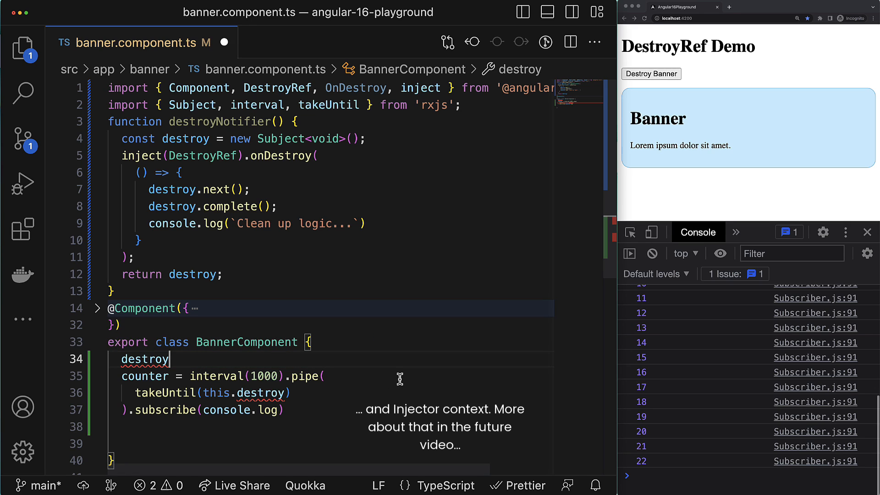
- Declare destroy!: Subject<void>, assign it from destroyNotifier in ngOnInit, and save to see the NG0203 error
{"action": "type", "text": "!: Subject<void>;"}
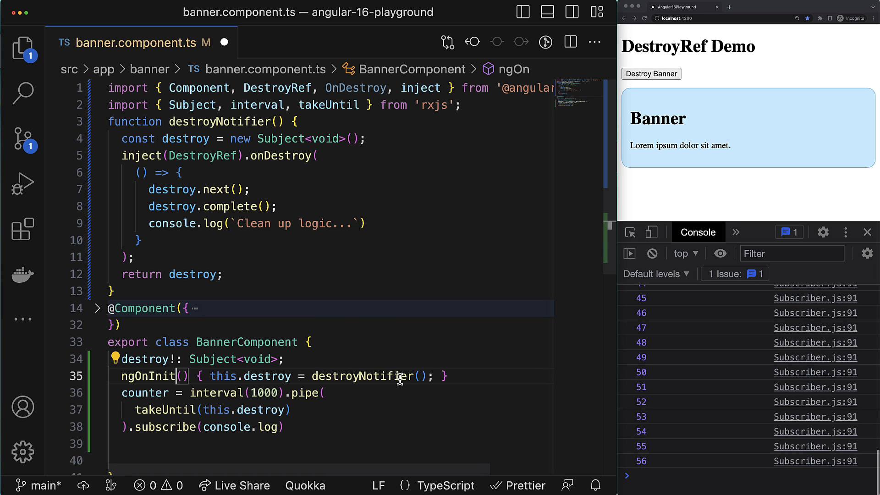
{"action": "key", "text": "cmd+s"}
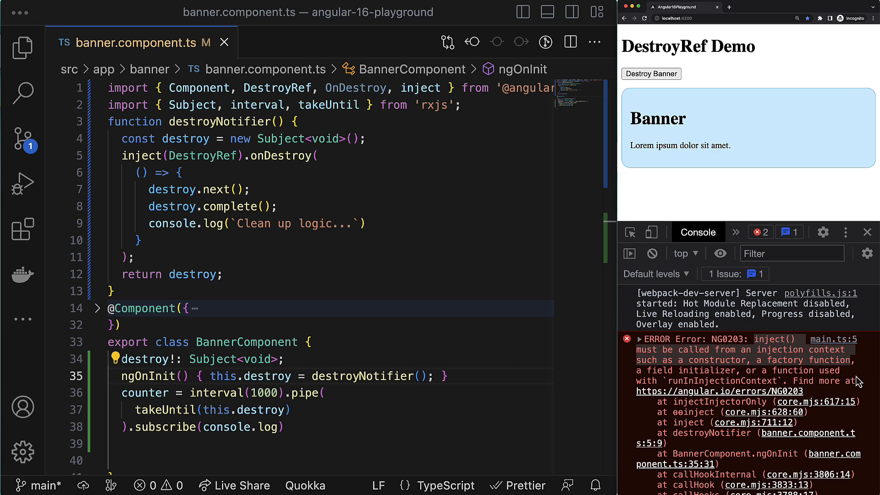
{"action": "mouse_move", "coordinate": [732, 361]}
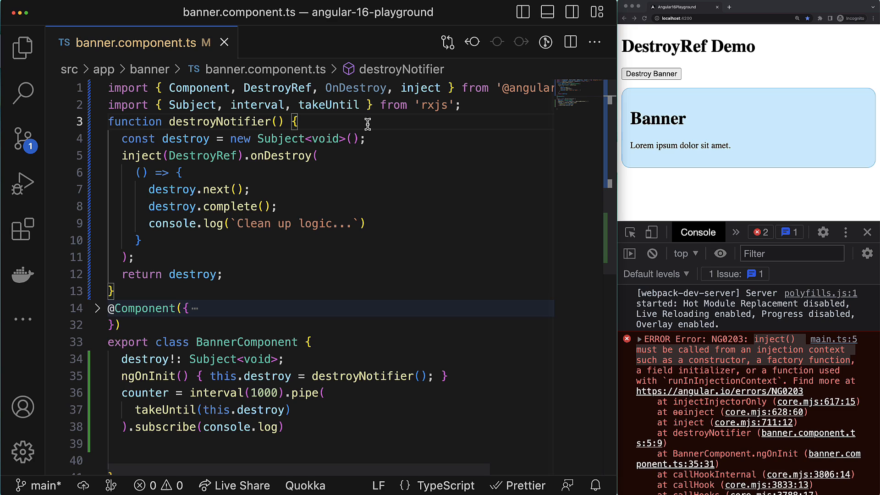
- Add assertInInjectionContext(destroyNotifier) as the first line of destroyNotifier
{"action": "type", "text": "assertInInjectionContext();"}
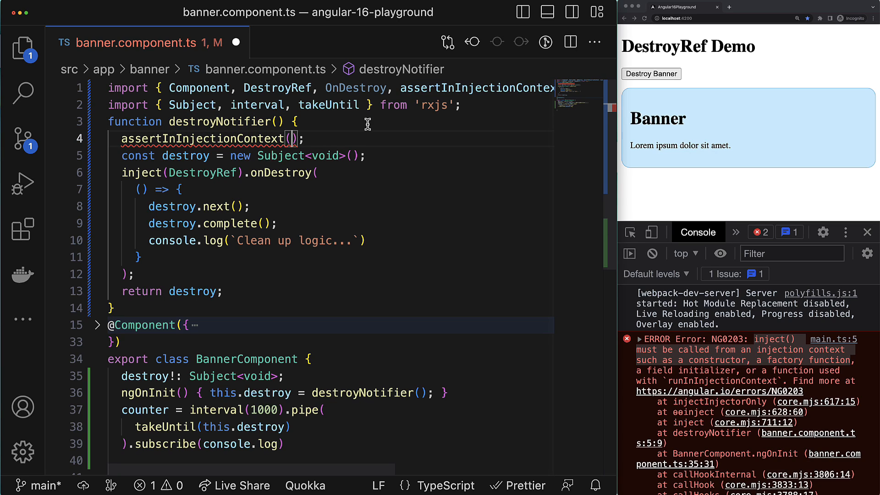
{"action": "type", "text": "destroyNotifier"}
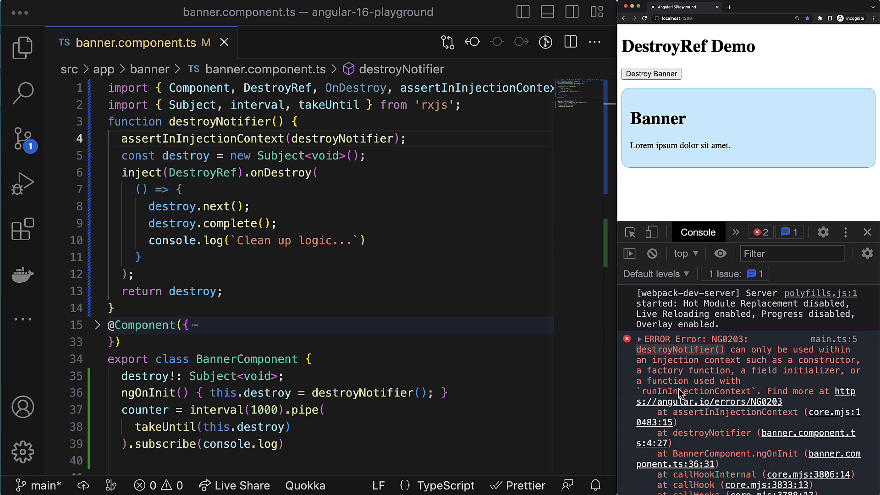
{"action": "mouse_move", "coordinate": [311, 161]}
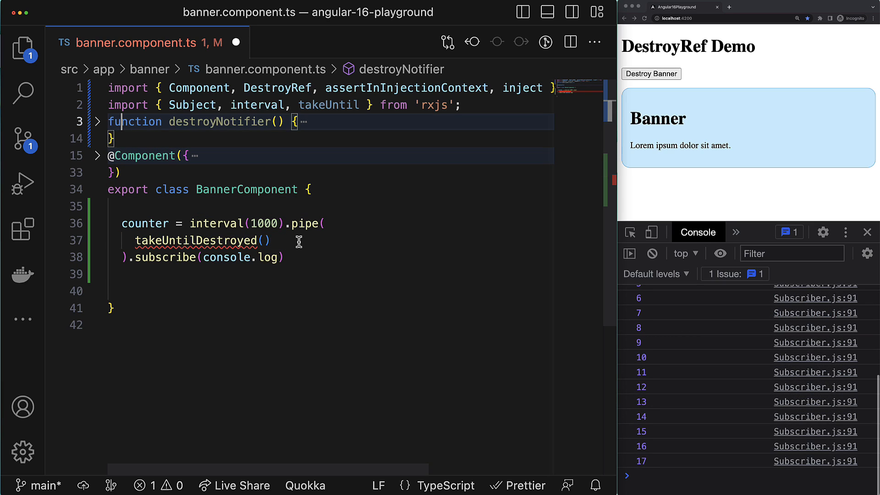
{"action": "type", "text": "import {takeUntilDestroyed"}
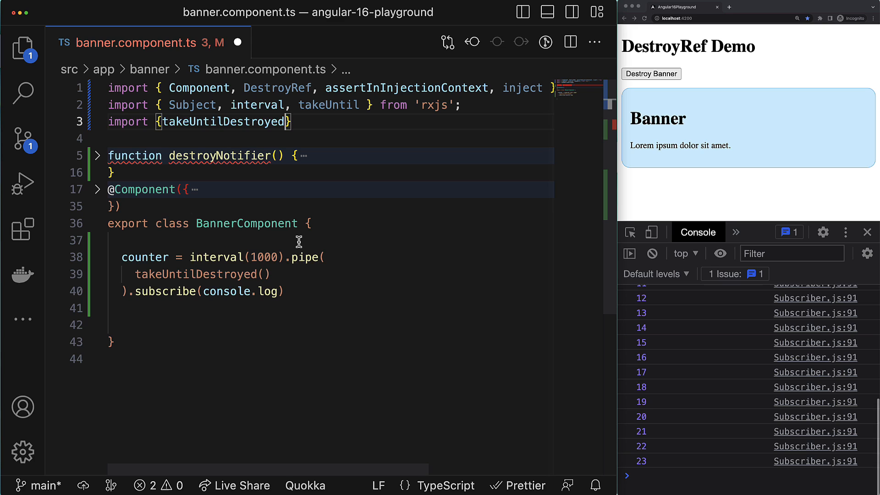
{"action": "type", "text": "from '@angular/core/rxjs-interop';"}
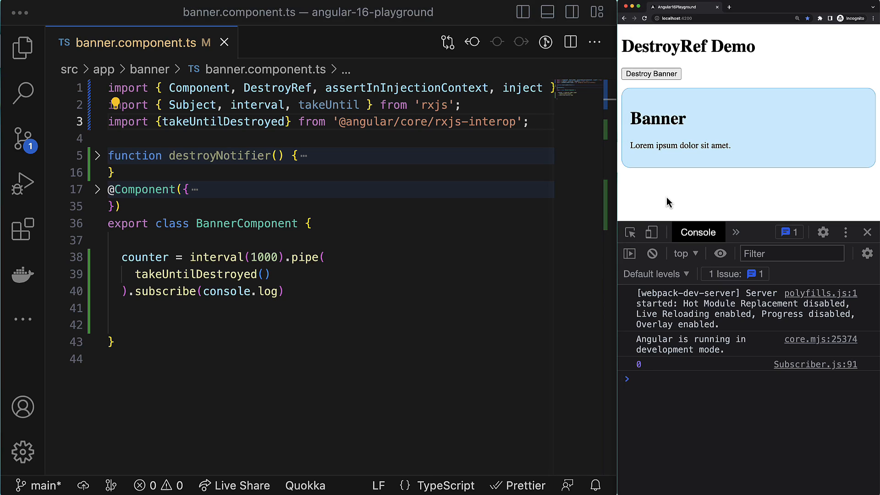
{"action": "left_click", "coordinate": [650, 74]}
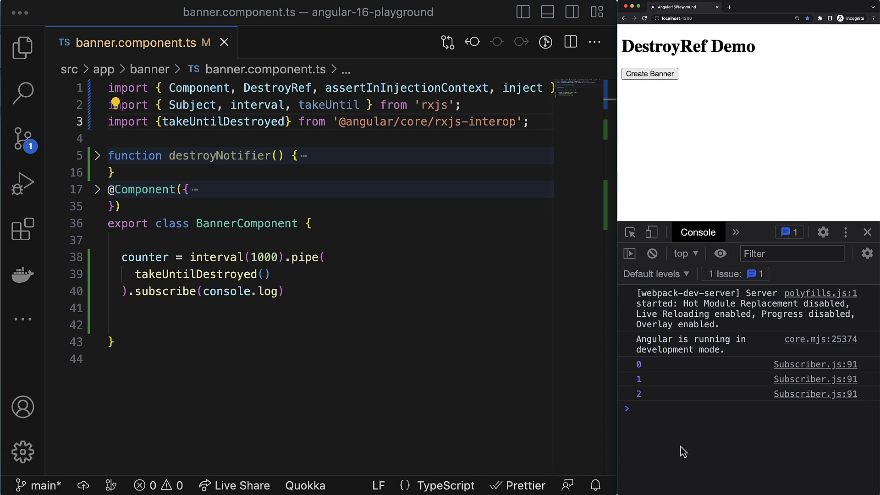
{"action": "mouse_move", "coordinate": [641, 401]}
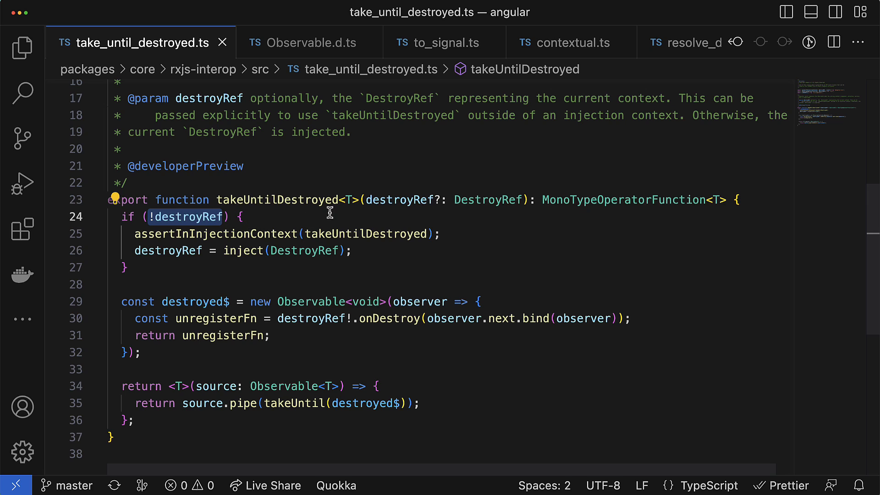
{"action": "double_click", "coordinate": [168, 250]}
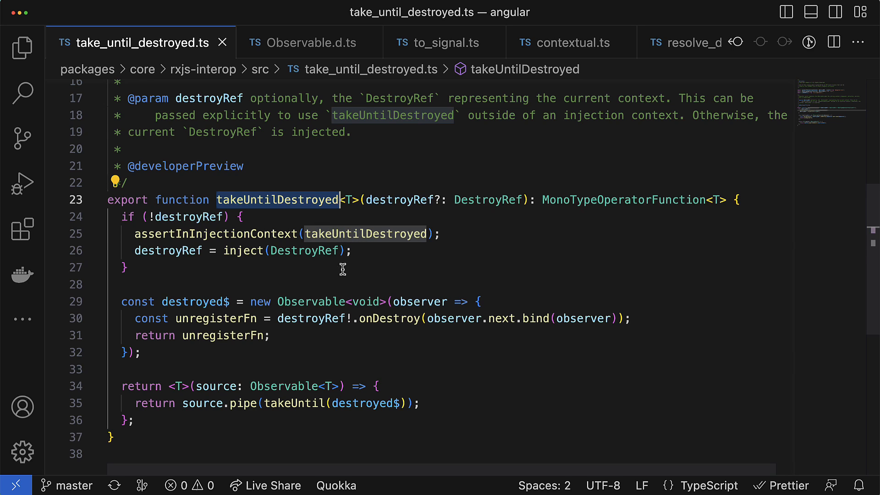
{"action": "left_click", "coordinate": [127, 268]}
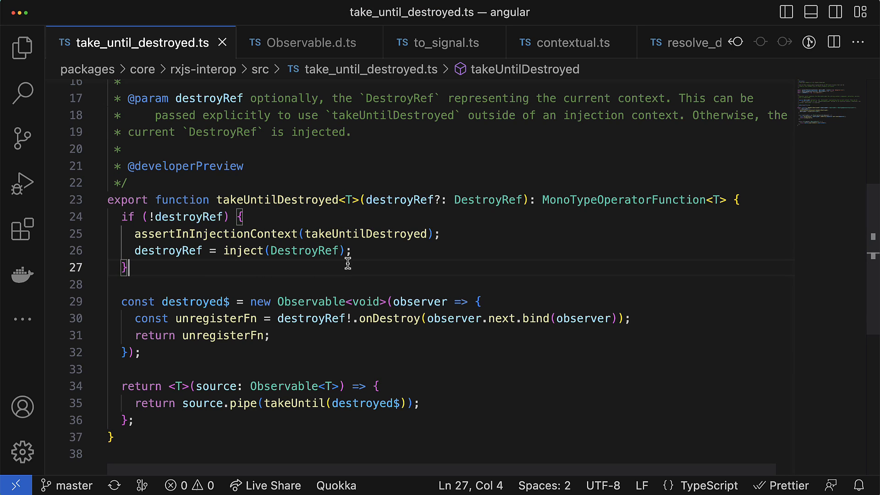
{"action": "left_click_drag", "start_coordinate": [121, 301], "coordinate": [141, 352]}
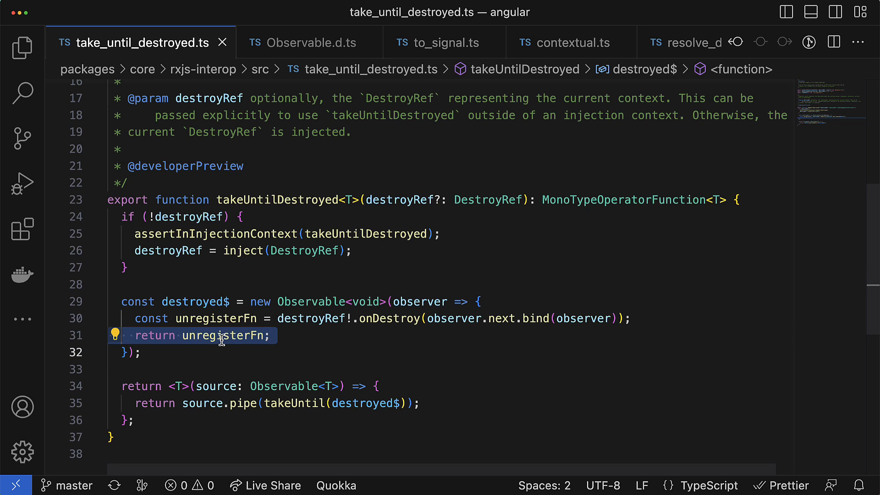
{"action": "mouse_move", "coordinate": [304, 342]}
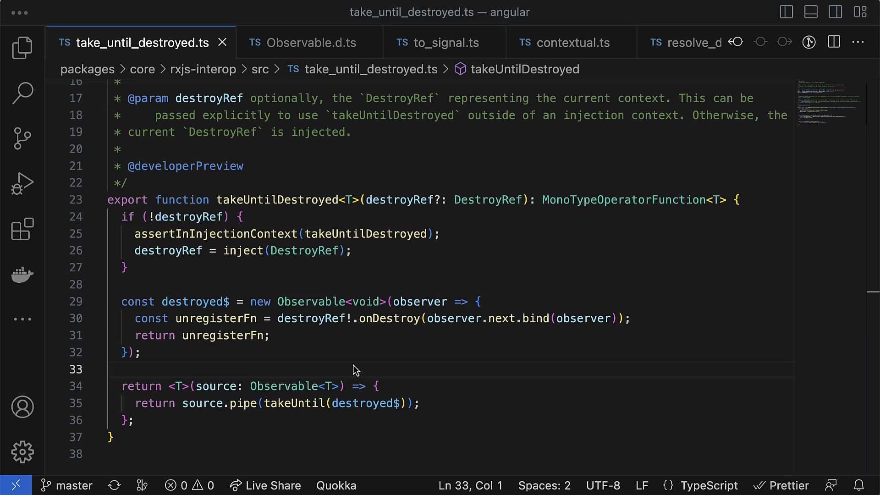
{"action": "double_click", "coordinate": [201, 403]}
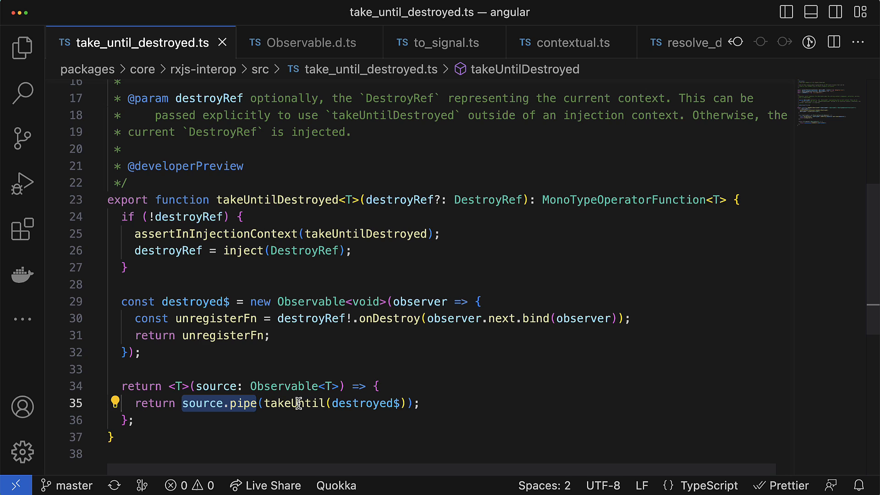
{"action": "left_click", "coordinate": [331, 403]}
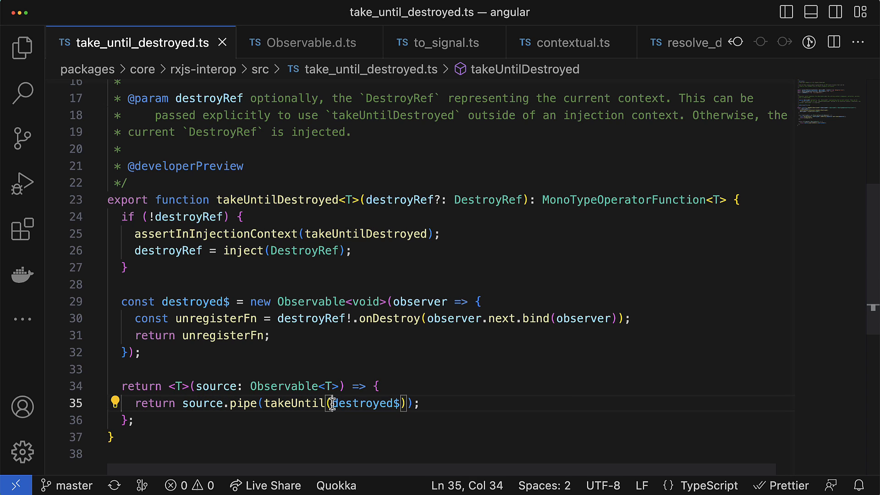
{"action": "double_click", "coordinate": [363, 403]}
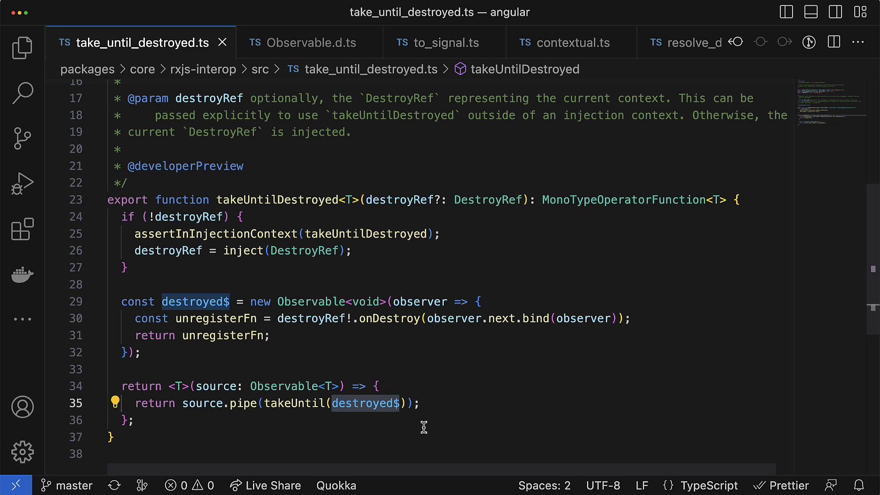
{"action": "mouse_move", "coordinate": [296, 337]}
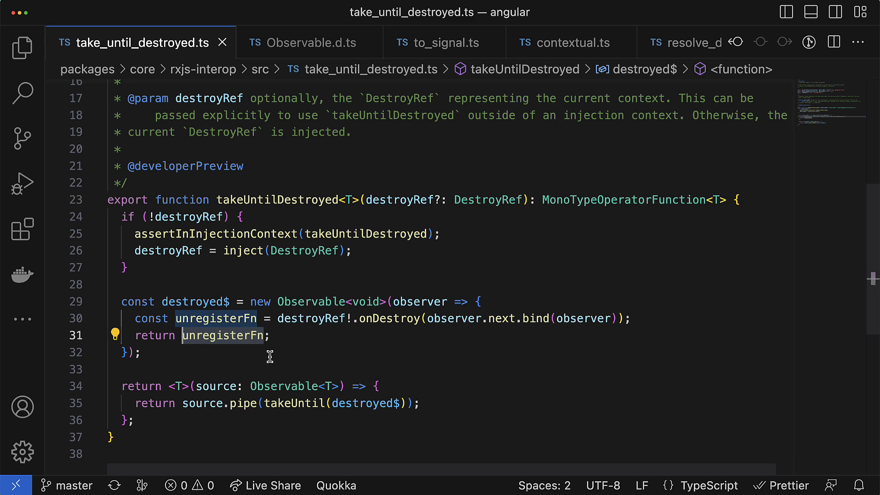
{"action": "mouse_move", "coordinate": [339, 356]}
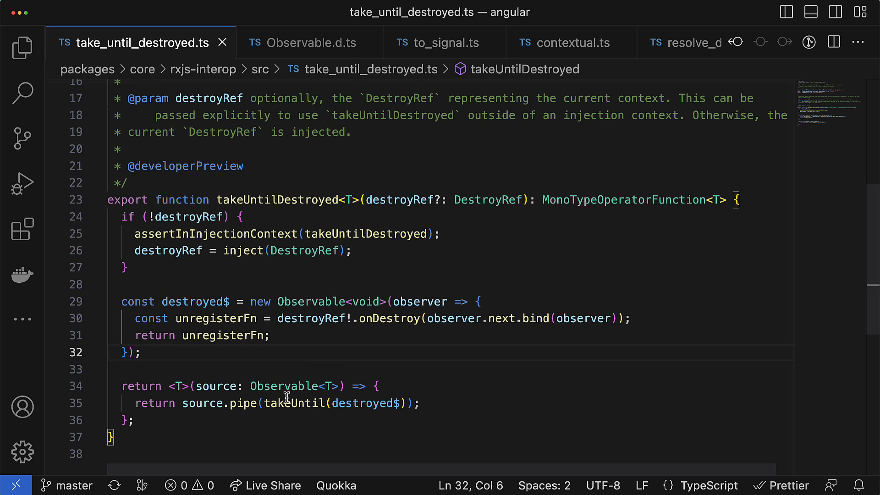
{"action": "double_click", "coordinate": [242, 251]}
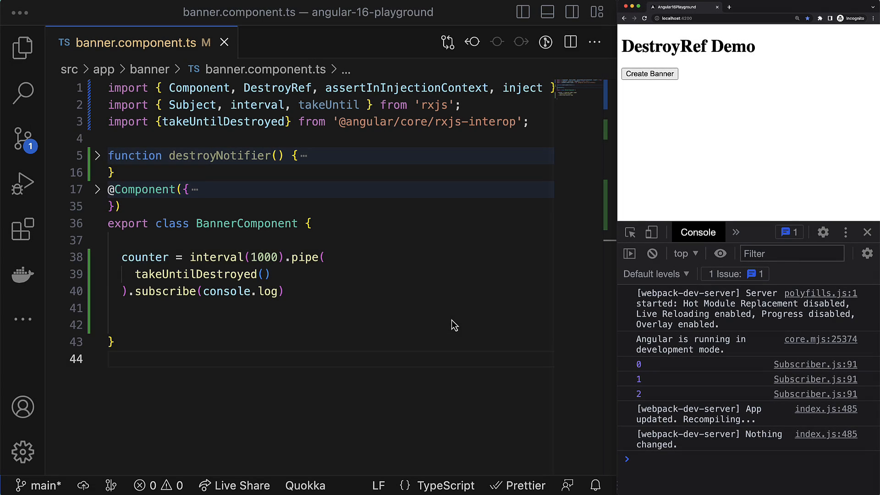
{"action": "mouse_move", "coordinate": [191, 263]}
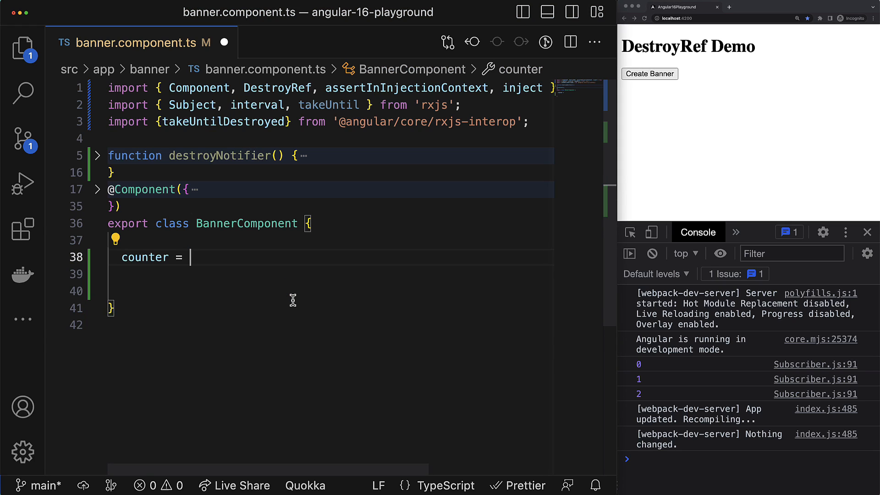
- Wrap the interval pipe in ngOnInit calling takeUntilDestroyed(this.destroyRef), creating the banner to test
{"action": "type", "text": "ngOni"}
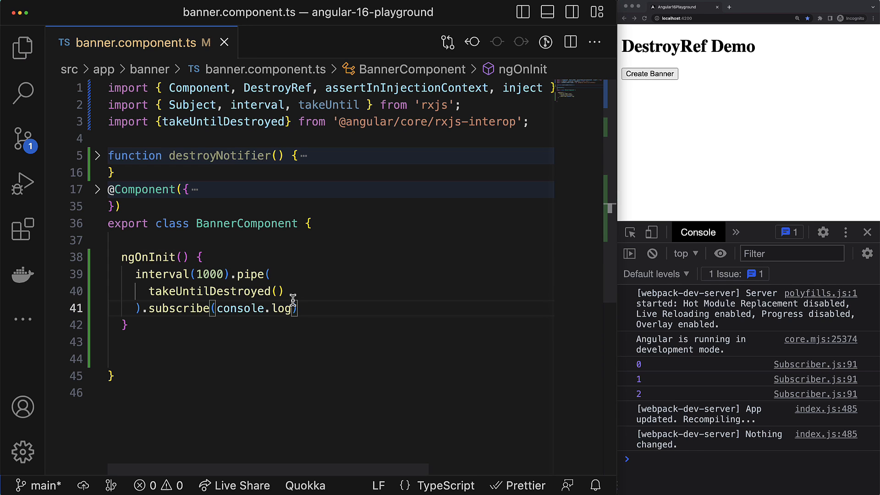
{"action": "left_click", "coordinate": [649, 73]}
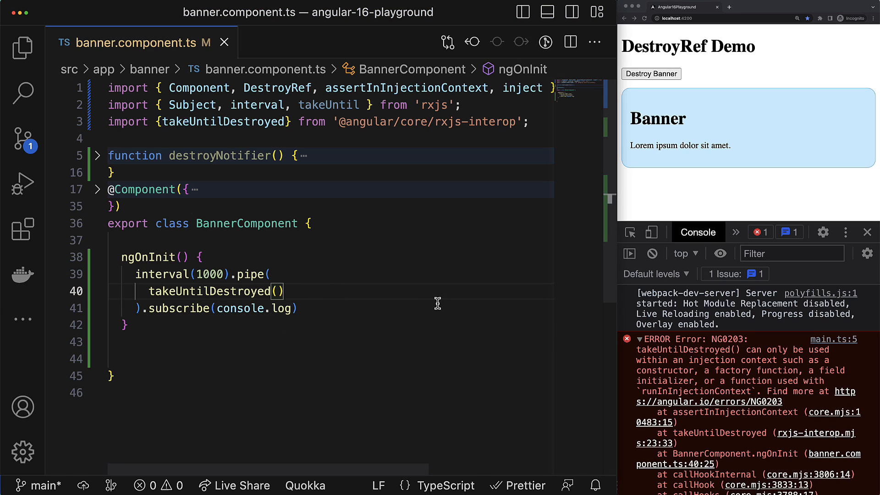
{"action": "type", "text": "this.destroyRef"}
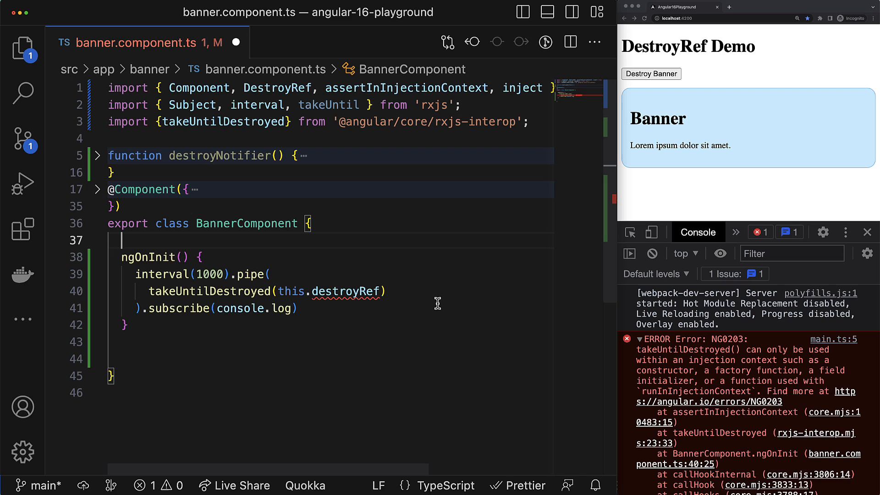
- Add the class field destroyRef = inject(DestroyRef); to BannerComponent
{"action": "type", "text": "destroyRef = inject("}
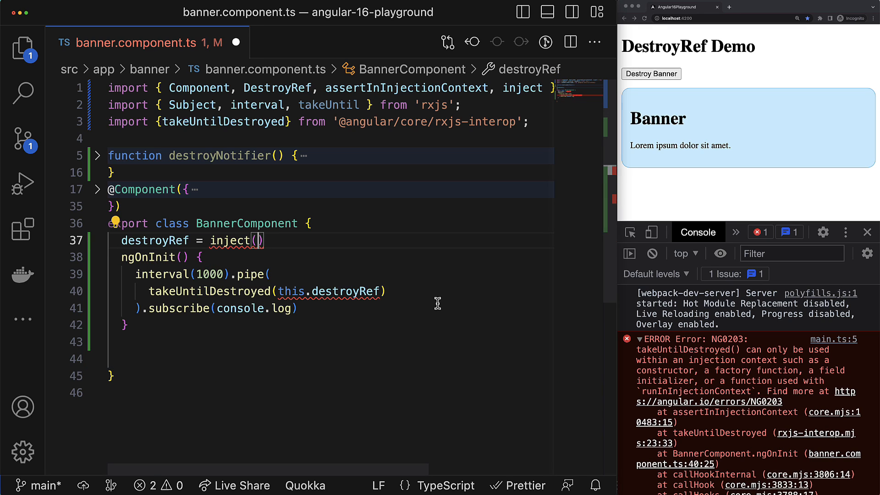
{"action": "type", "text": "DestroyRef"}
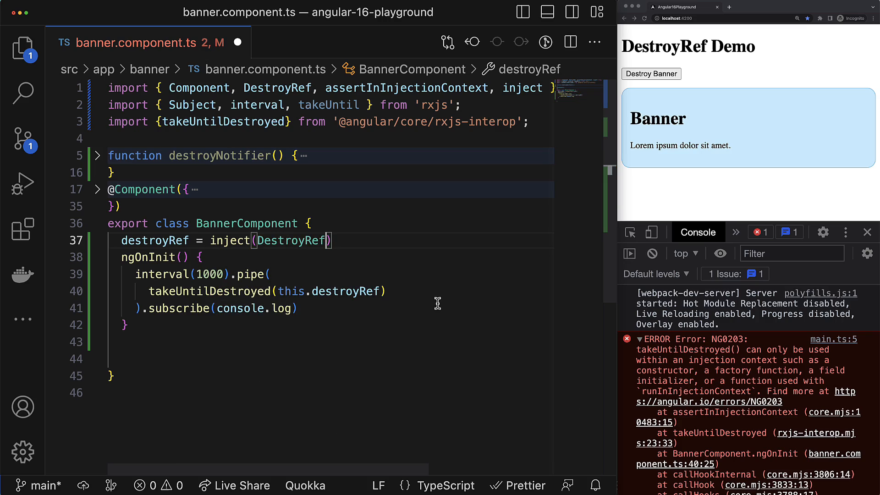
{"action": "type", "text": ";"}
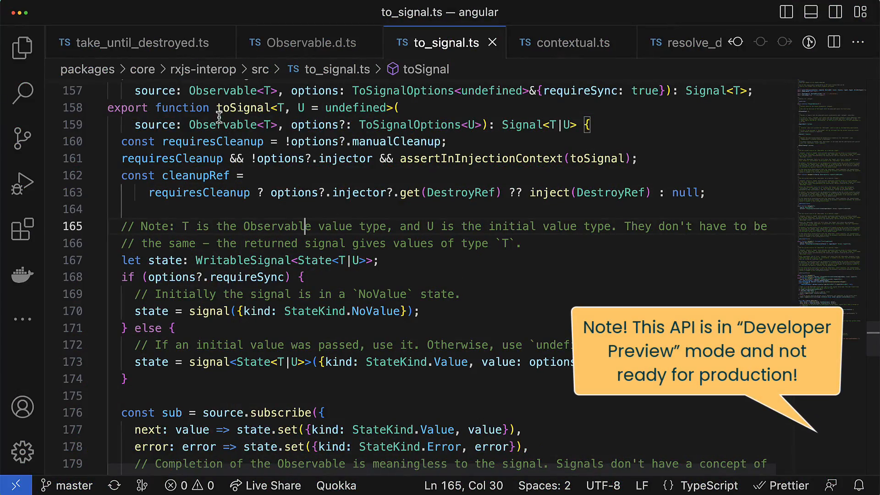
- Highlight inject(DestroyRef), cleanupRef and the cleanupRef?.onDestroy unsubscribe line in to_signal.ts
{"action": "double_click", "coordinate": [244, 108]}
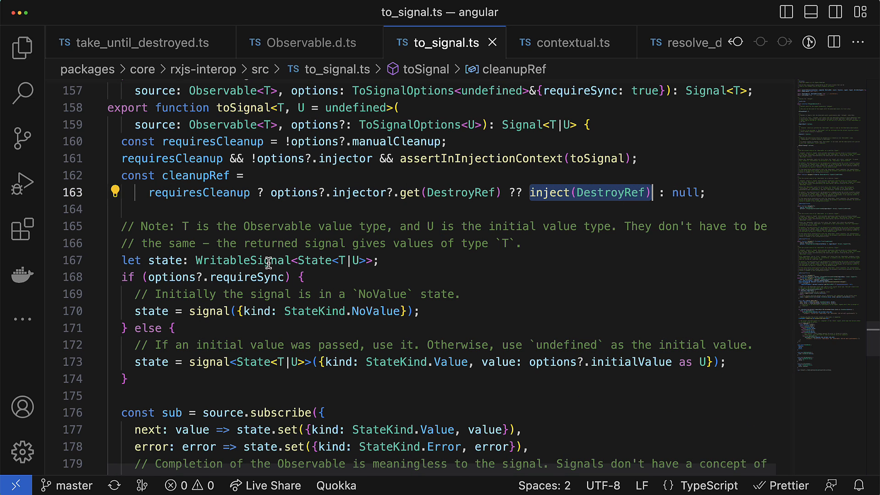
{"action": "double_click", "coordinate": [193, 176]}
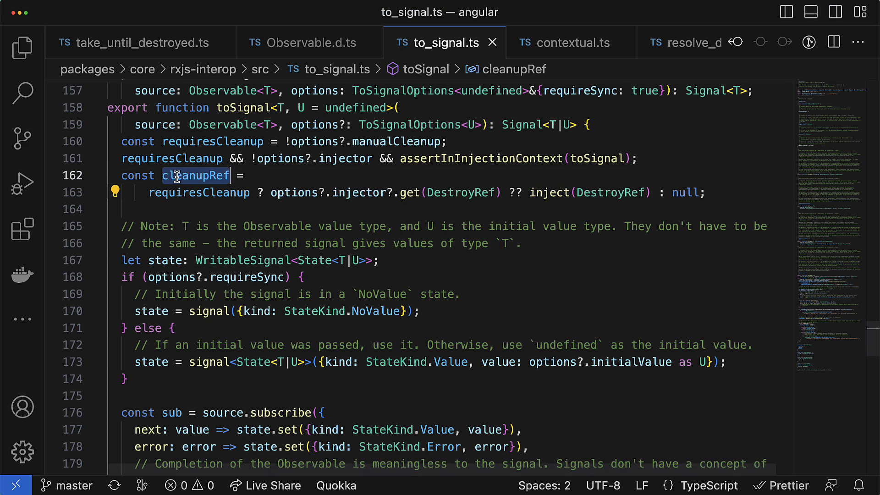
{"action": "scroll", "scroll_direction": "down", "scroll_amount": 3}
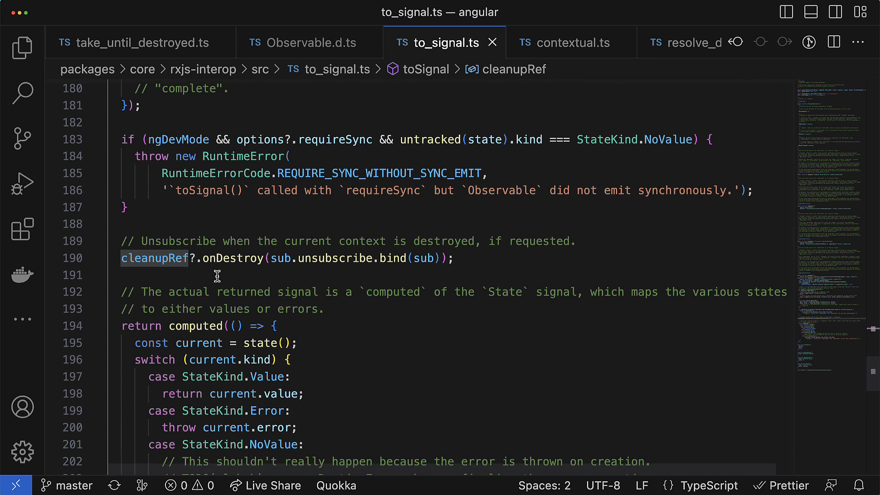
{"action": "left_click_drag", "start_coordinate": [271, 258], "coordinate": [446, 258]}
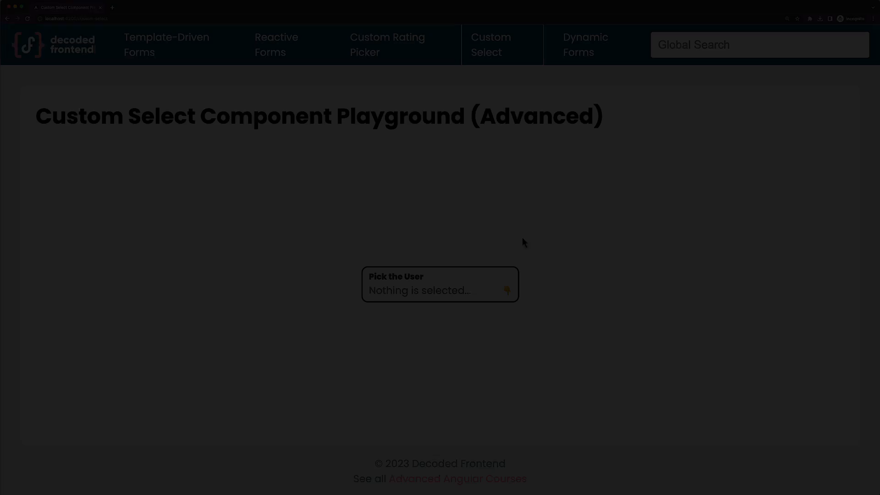
- Filter the Pick the User dropdown with 'Ma' and select Max Planck
{"action": "left_click", "coordinate": [439, 283]}
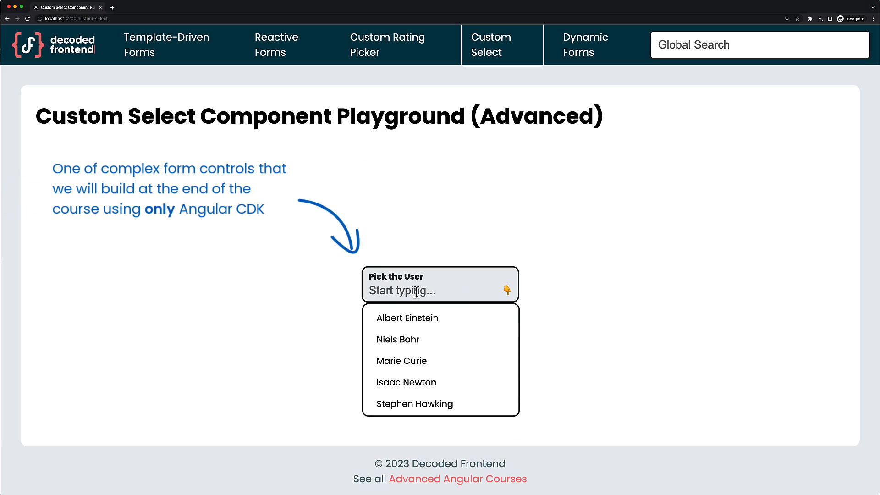
{"action": "type", "text": "Ma"}
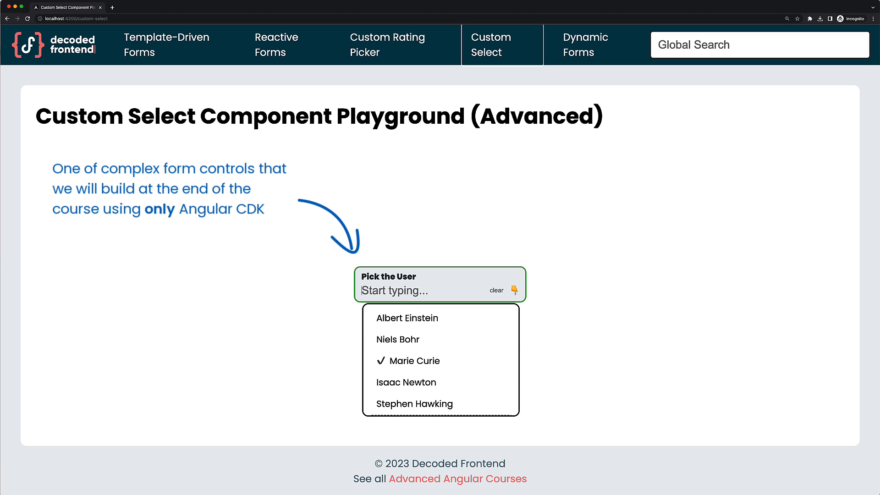
{"action": "scroll", "scroll_direction": "down", "scroll_amount": 3}
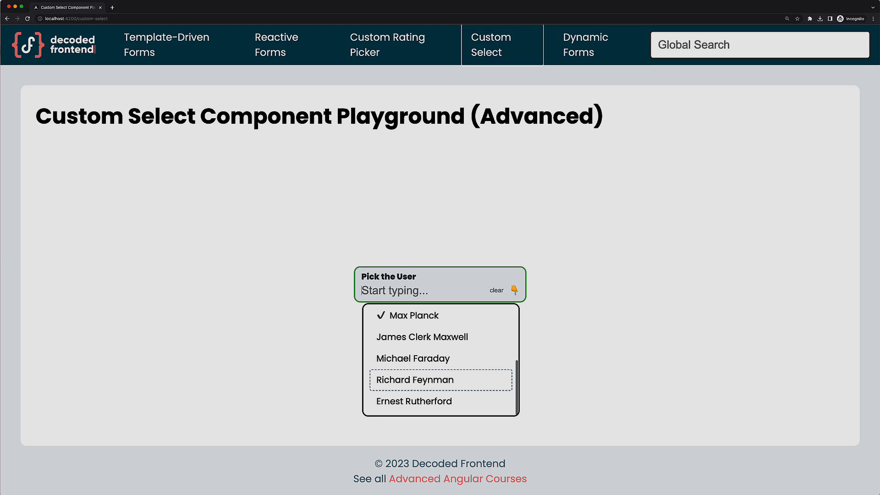